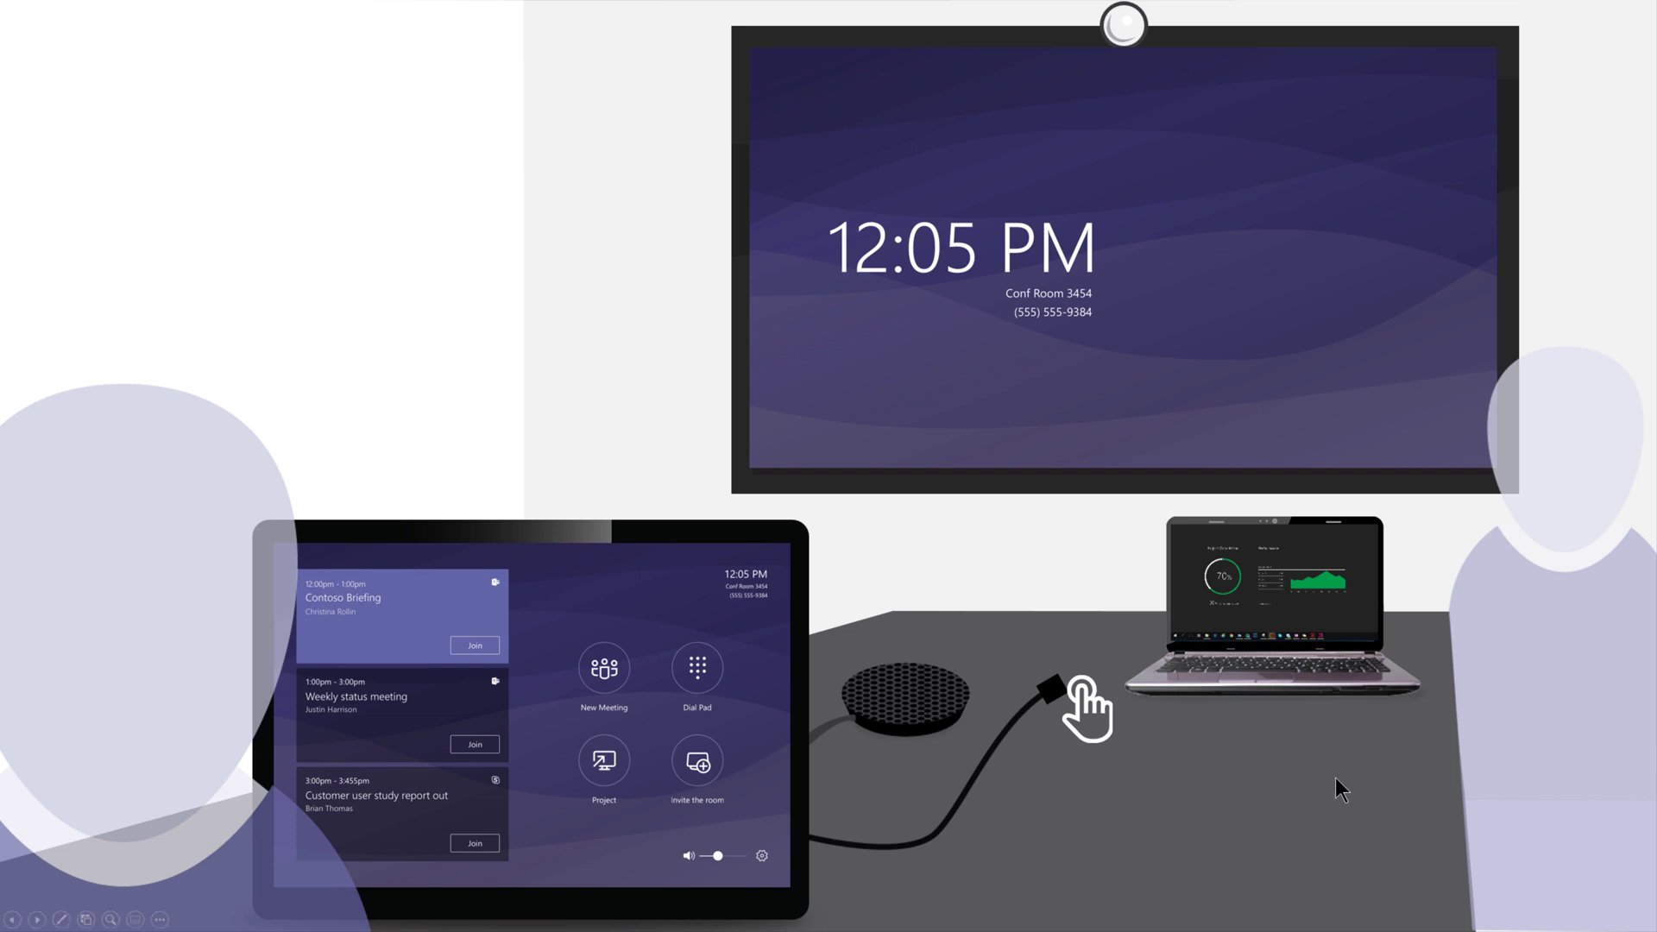
pyautogui.moveTo(1132, 699)
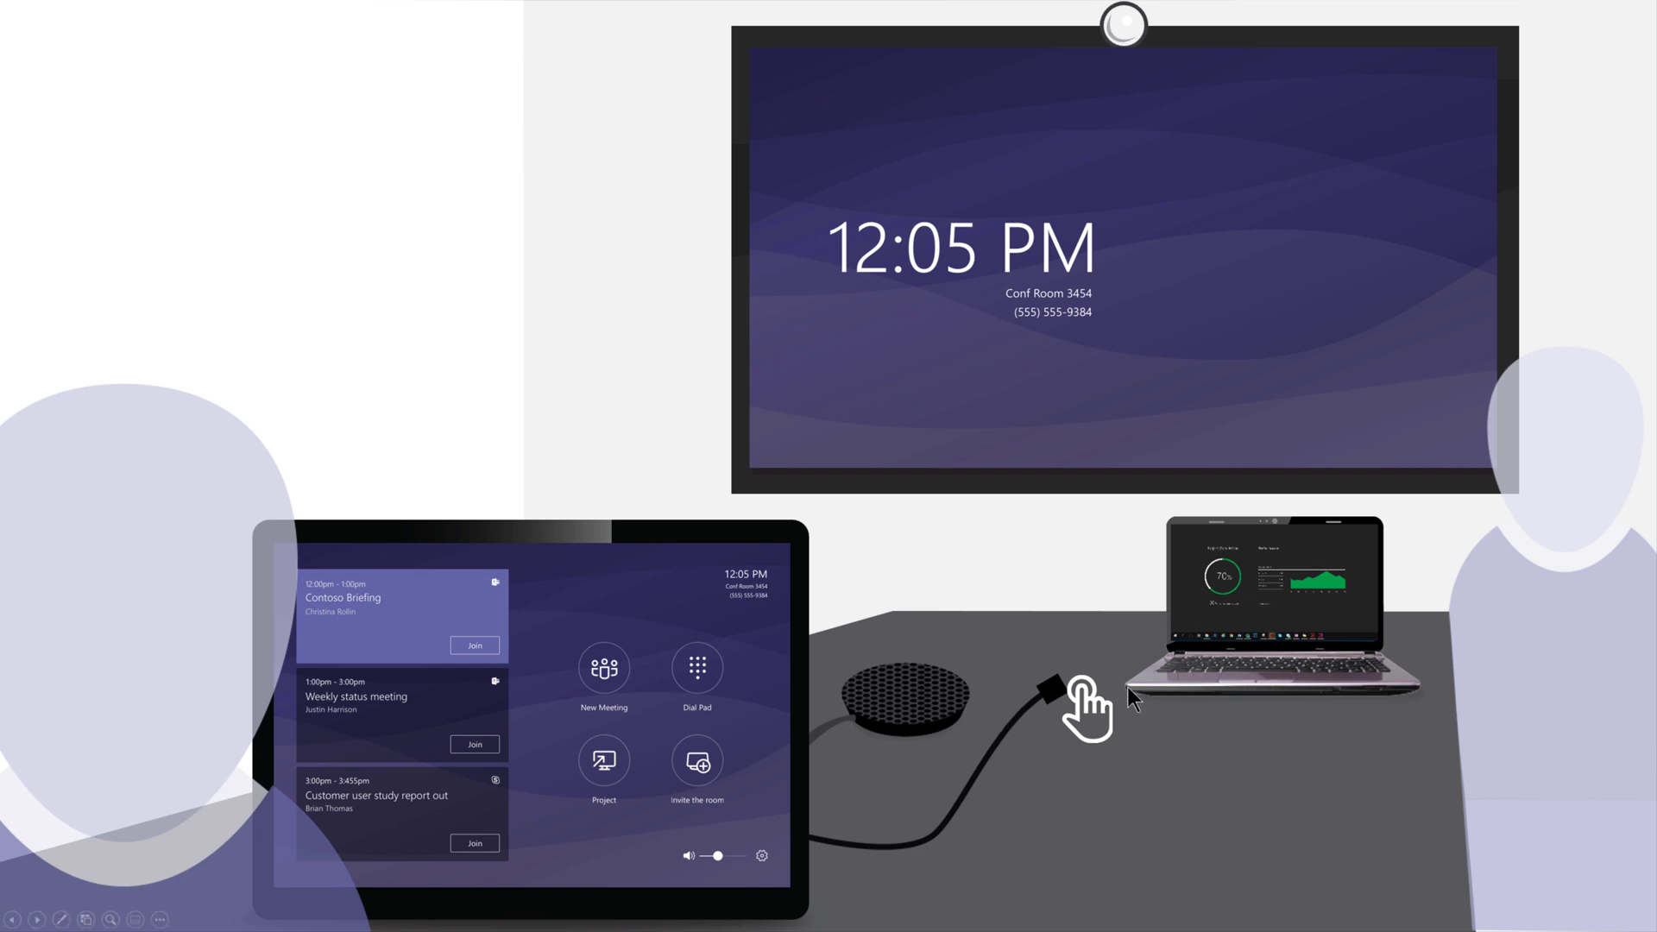
pyautogui.moveTo(1107, 692)
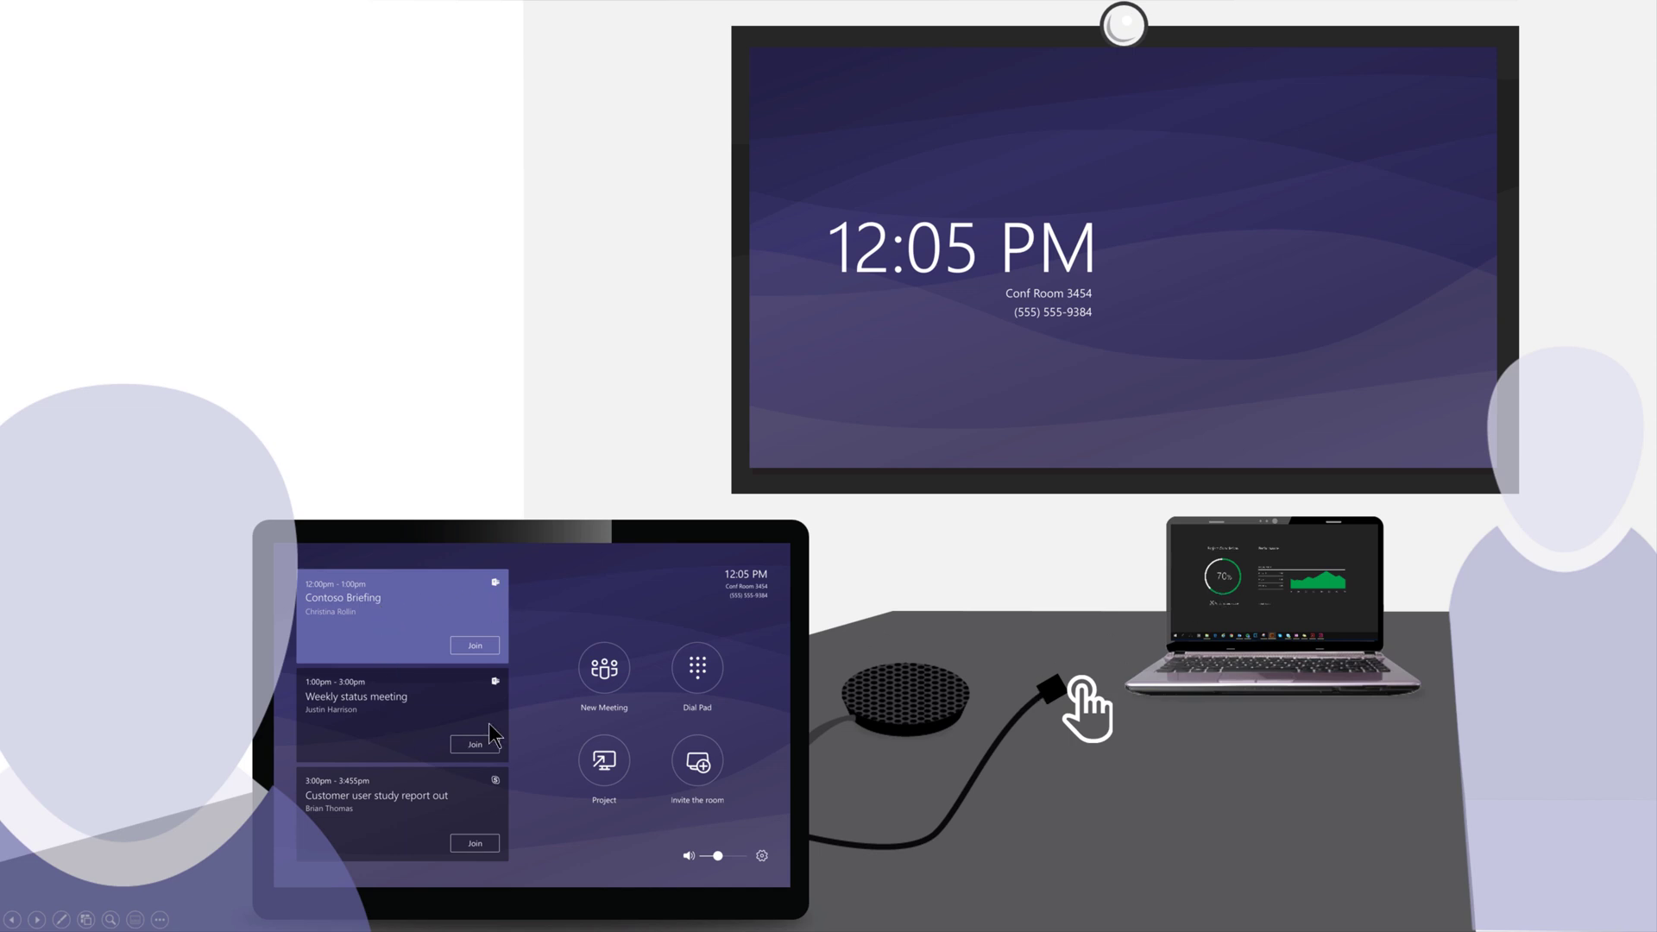
pyautogui.moveTo(486, 663)
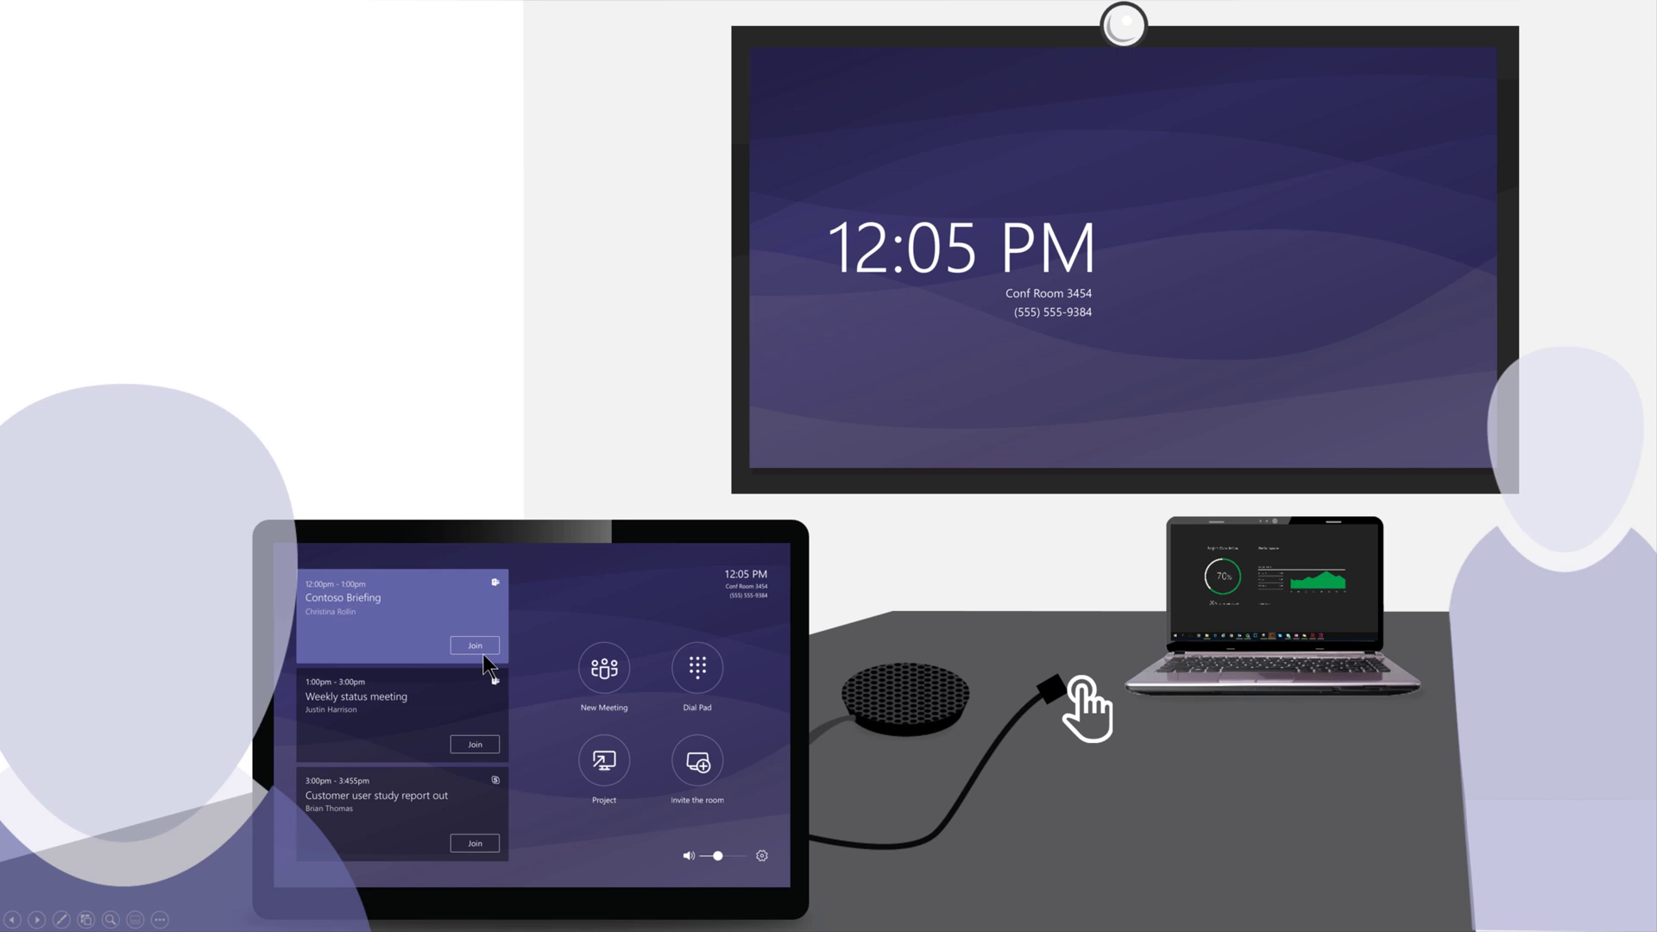
pyautogui.moveTo(666, 643)
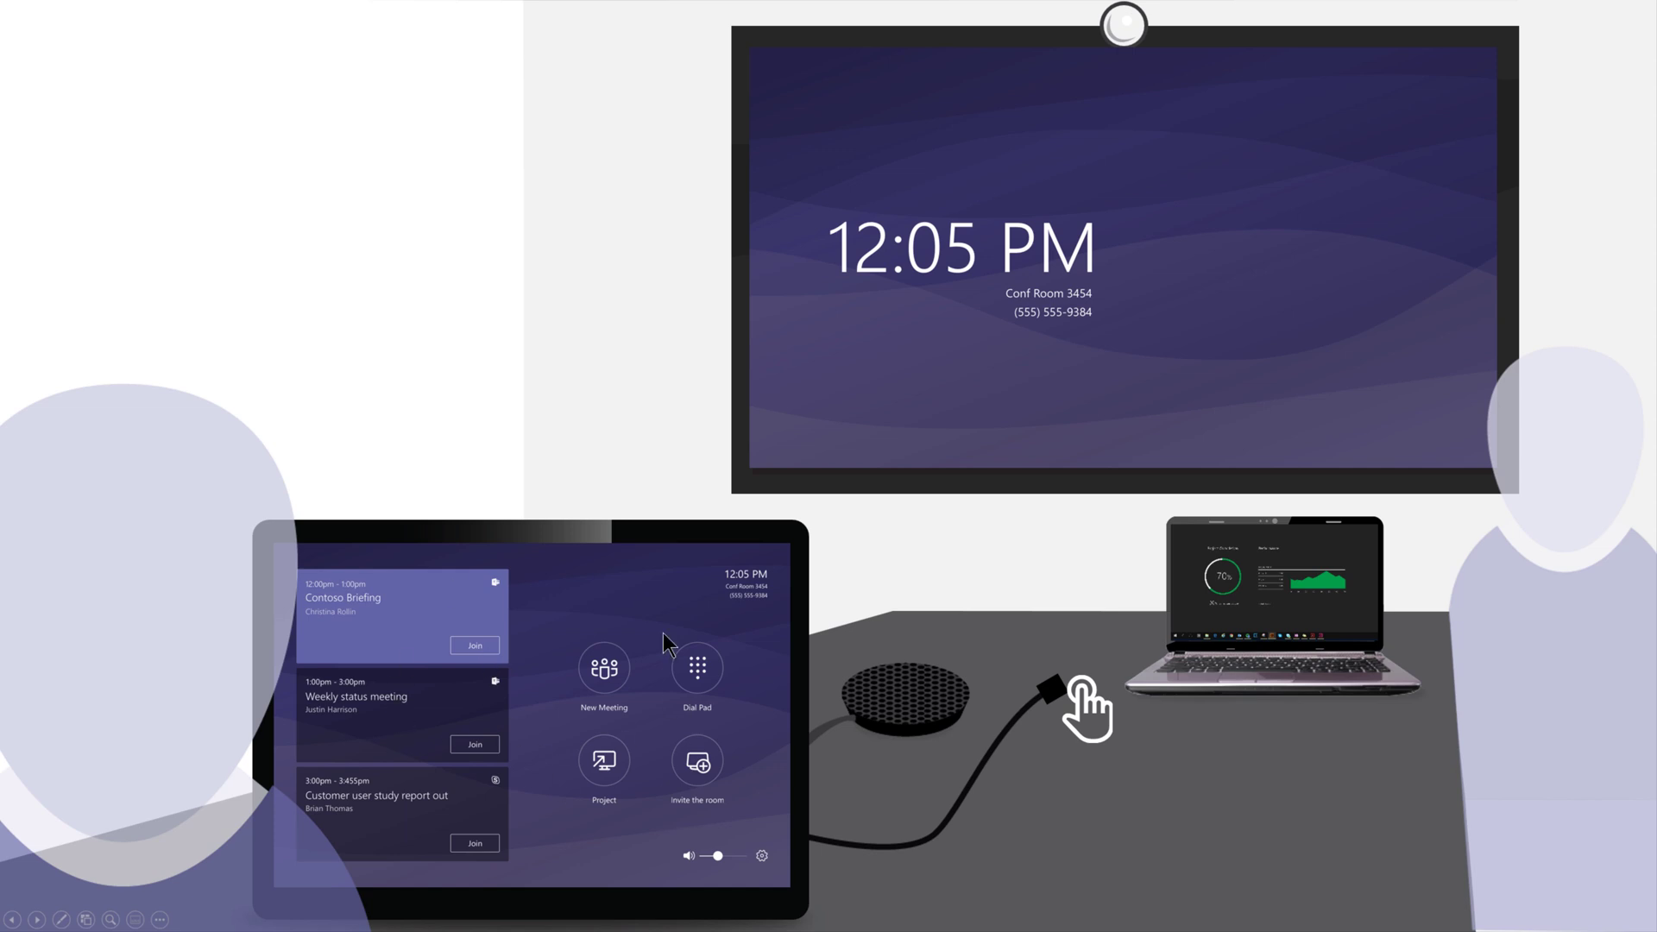
pyautogui.moveTo(904, 783)
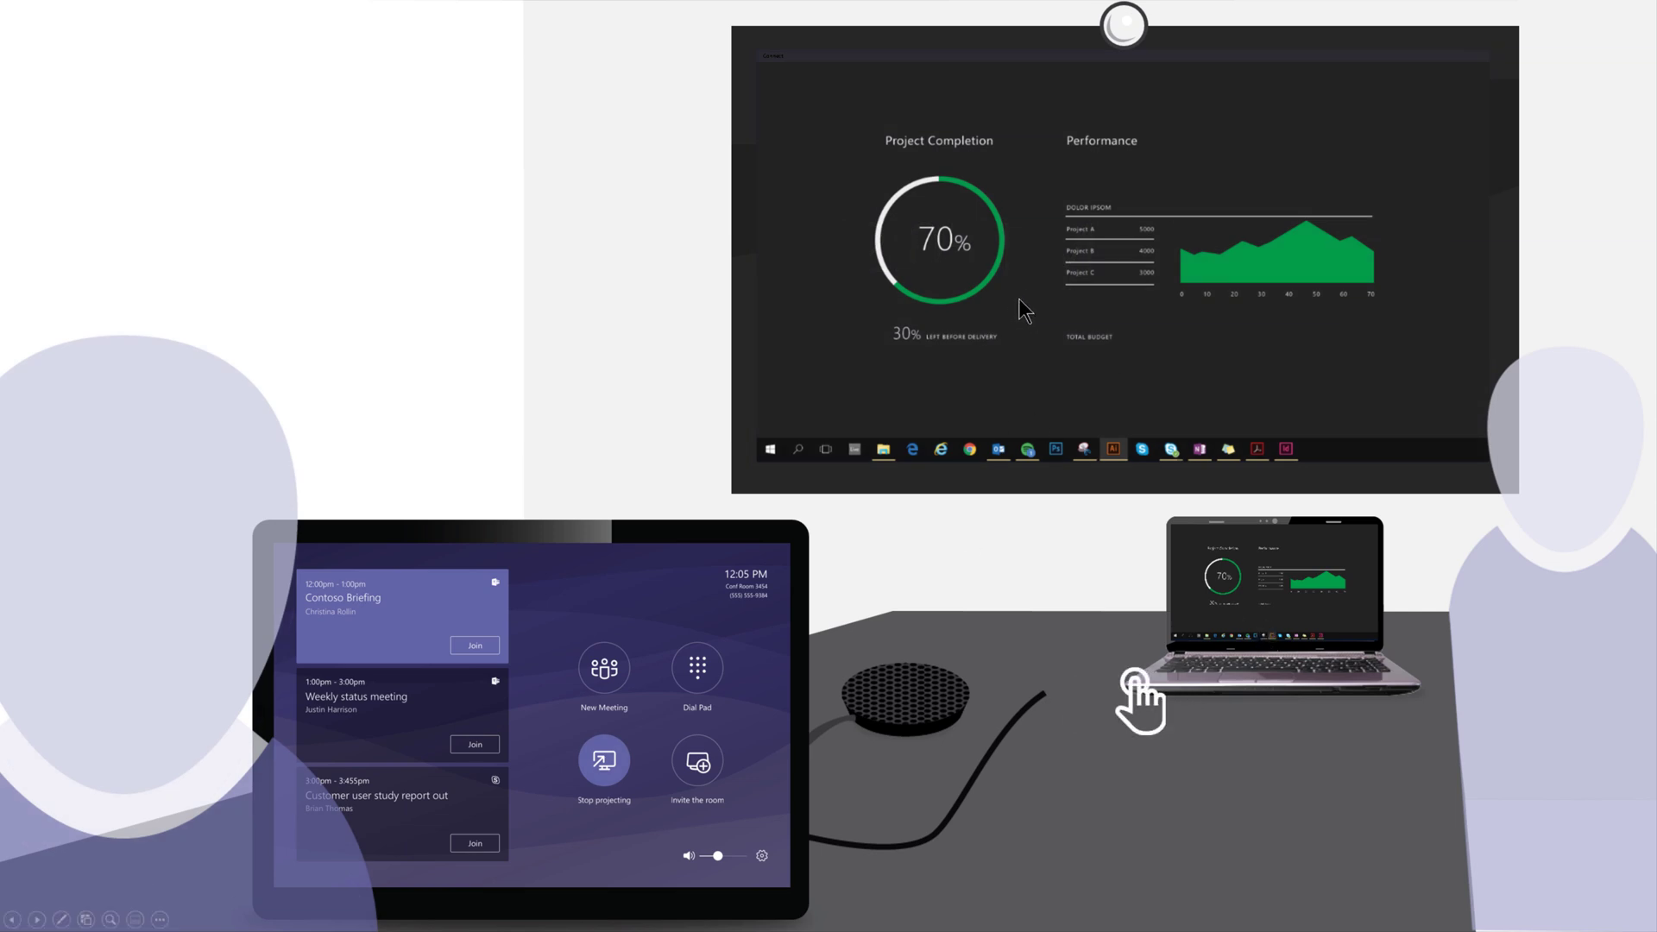
pyautogui.moveTo(780, 642)
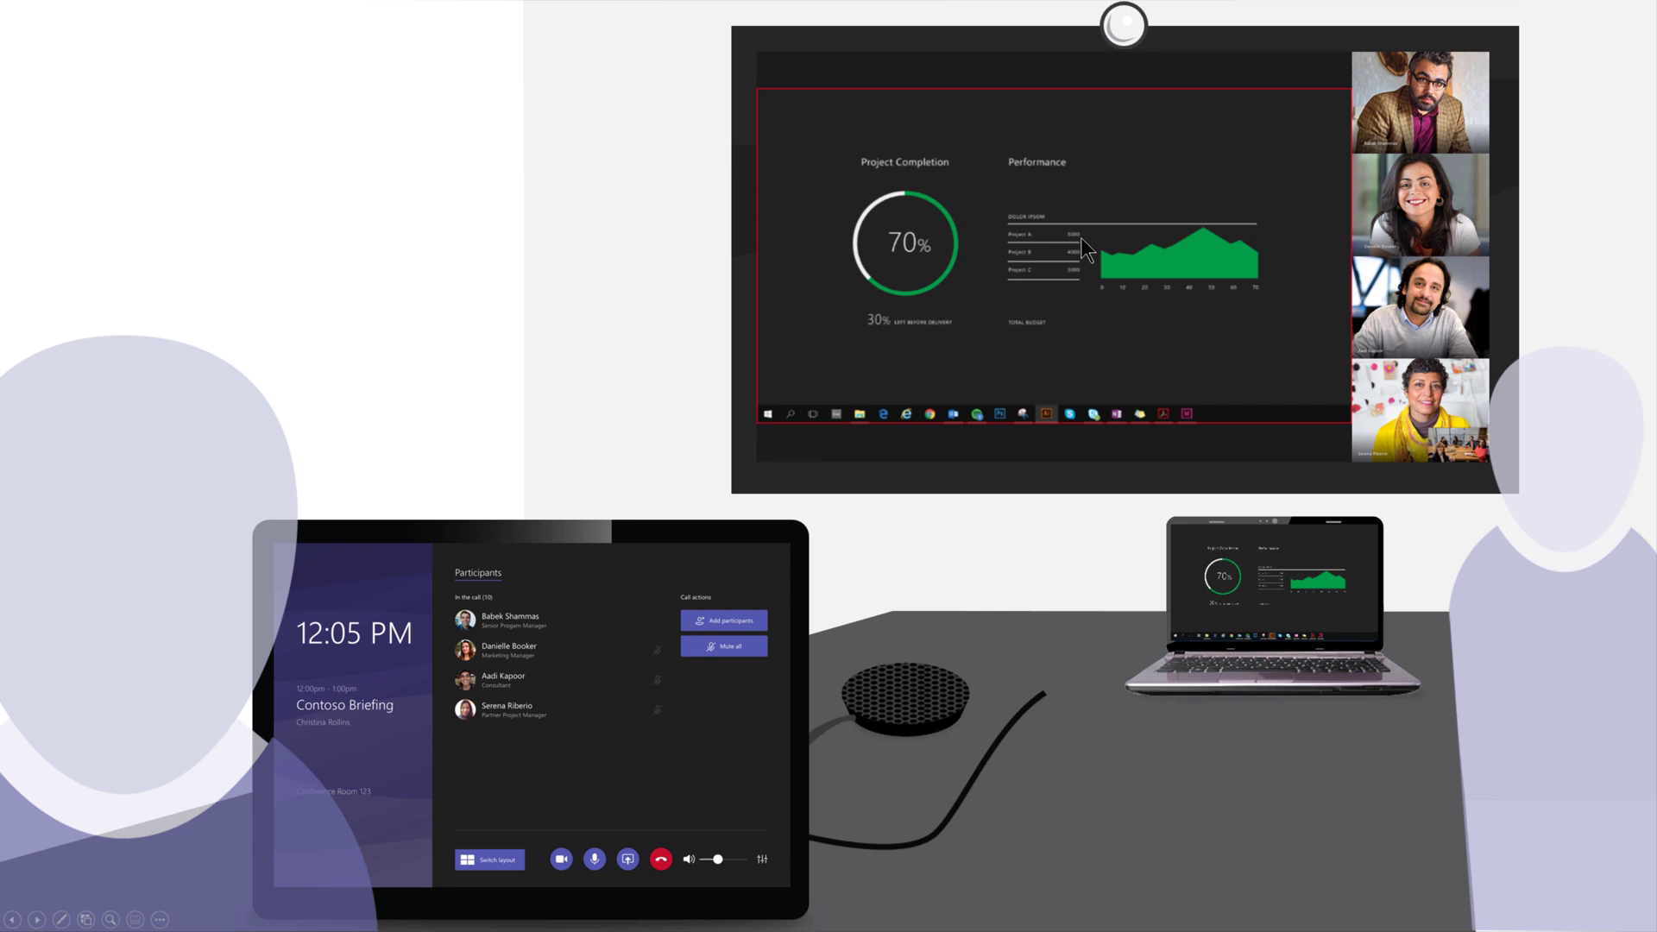
pyautogui.moveTo(933, 175)
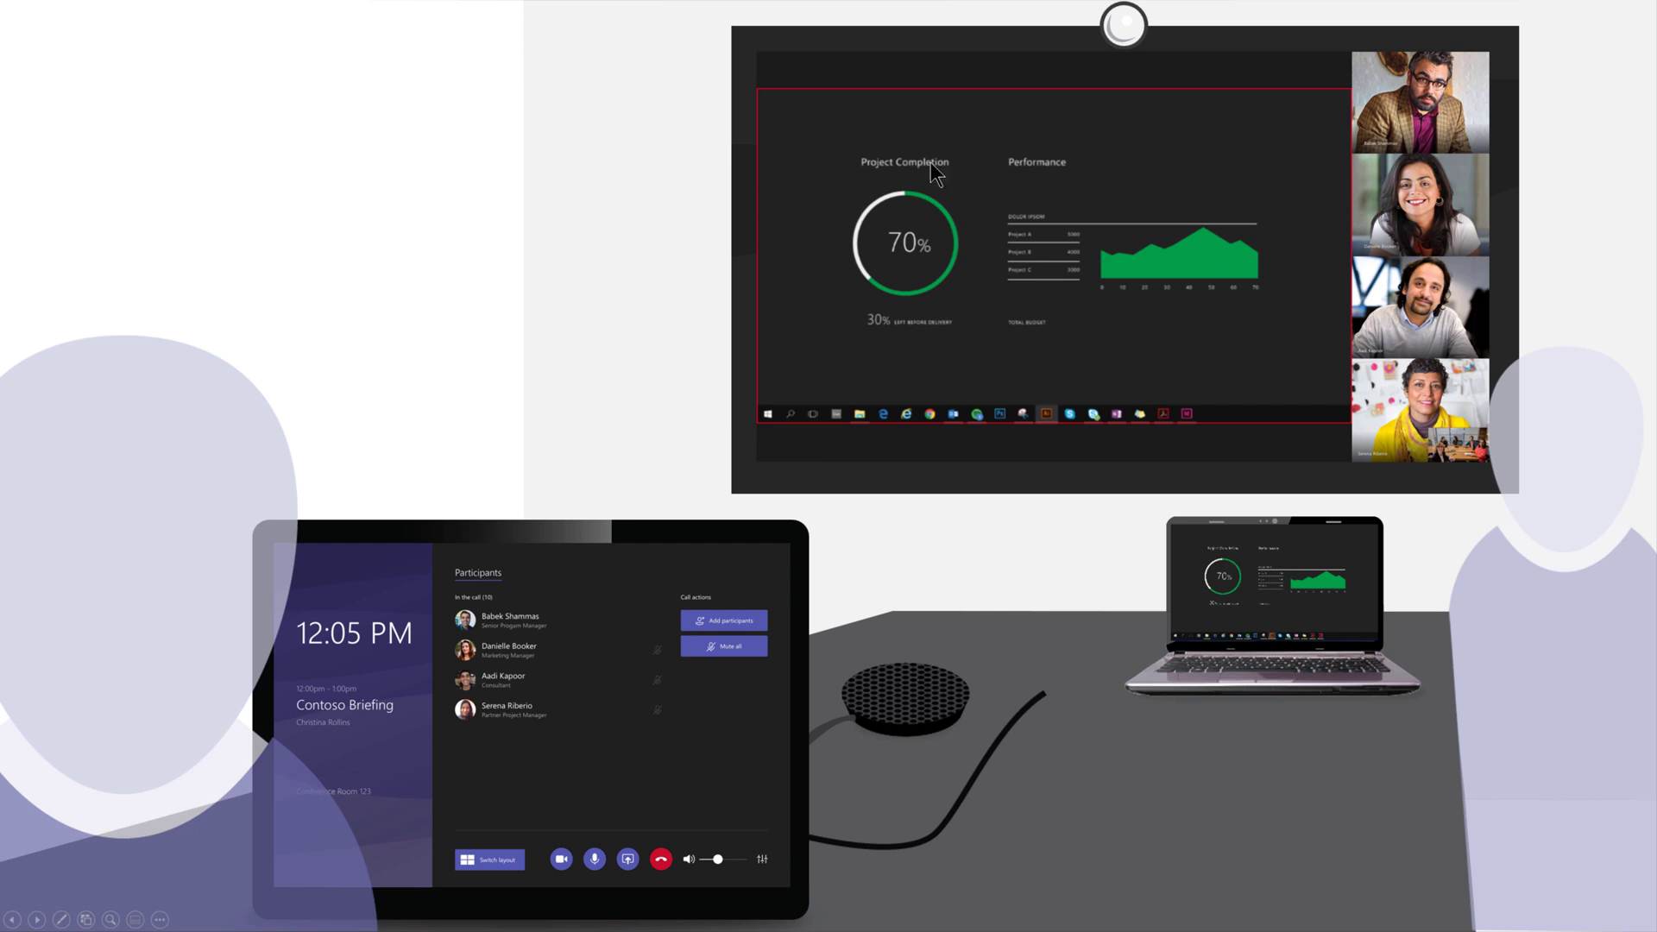
pyautogui.moveTo(623, 685)
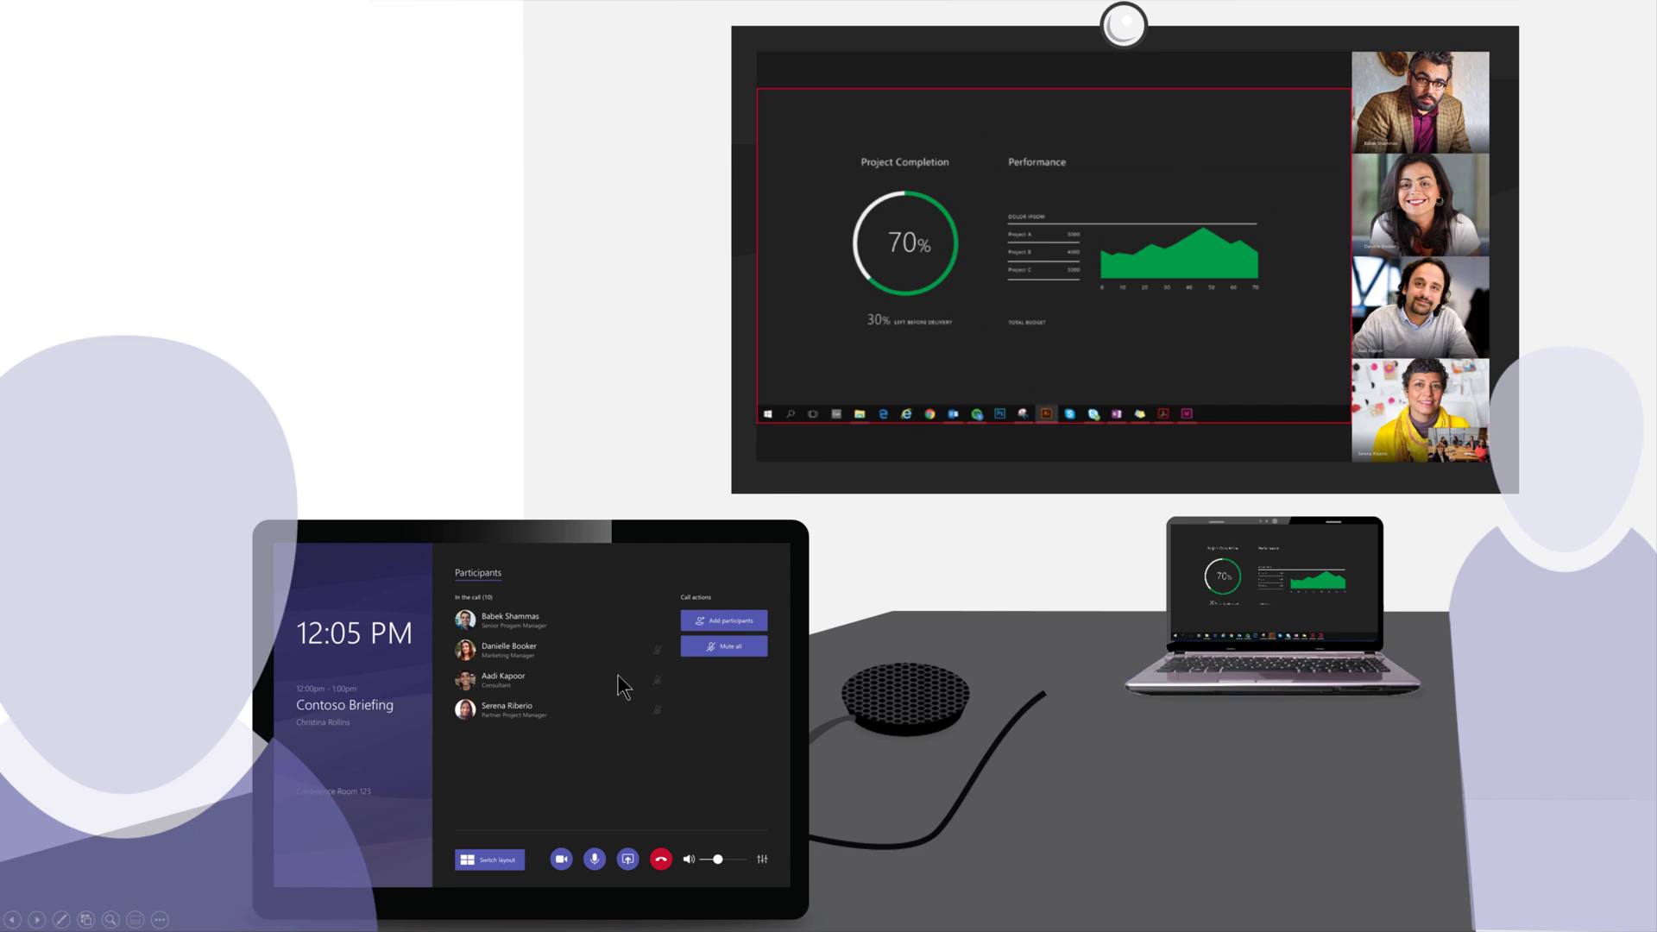
pyautogui.moveTo(736, 696)
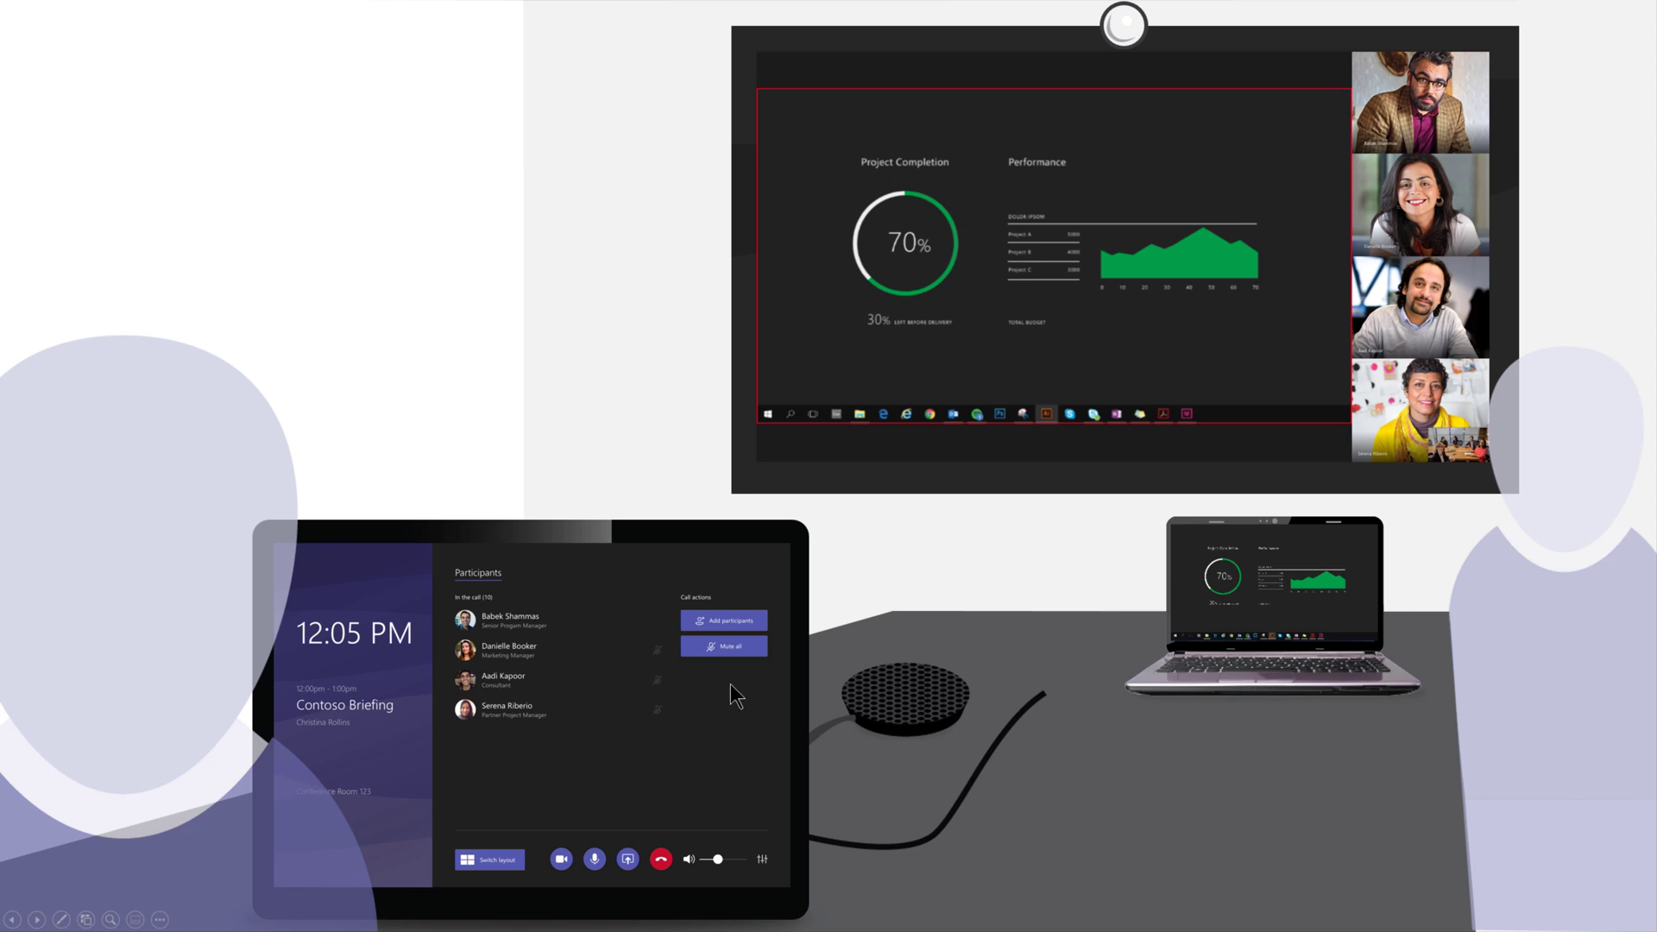
pyautogui.moveTo(568, 595)
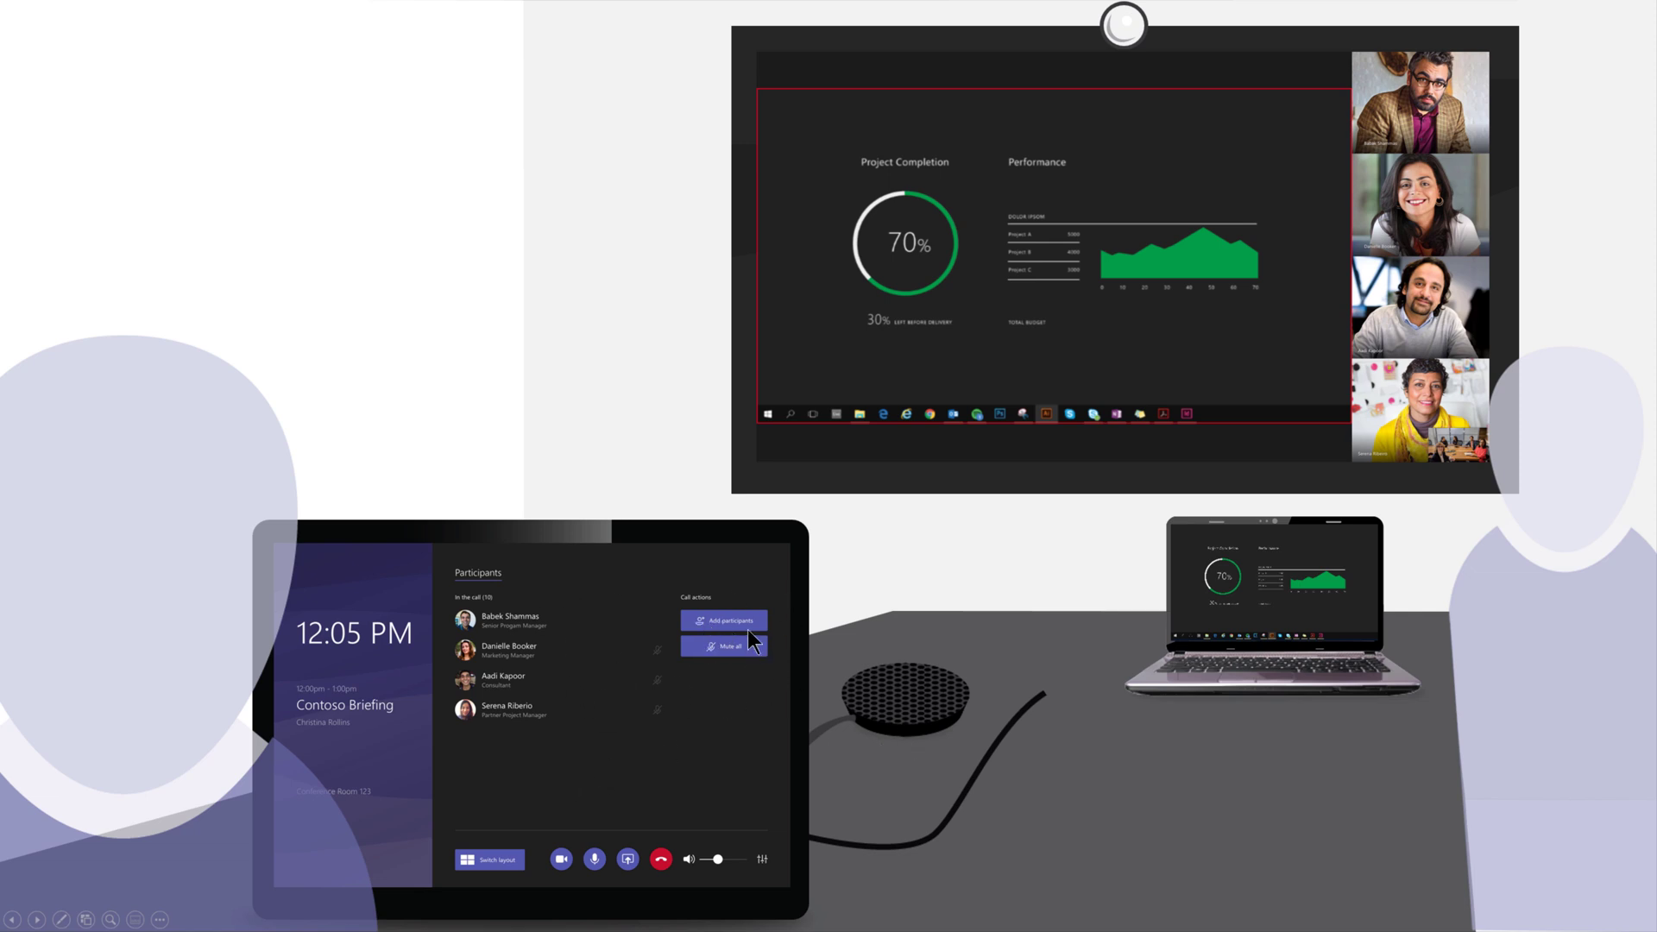
pyautogui.moveTo(642, 811)
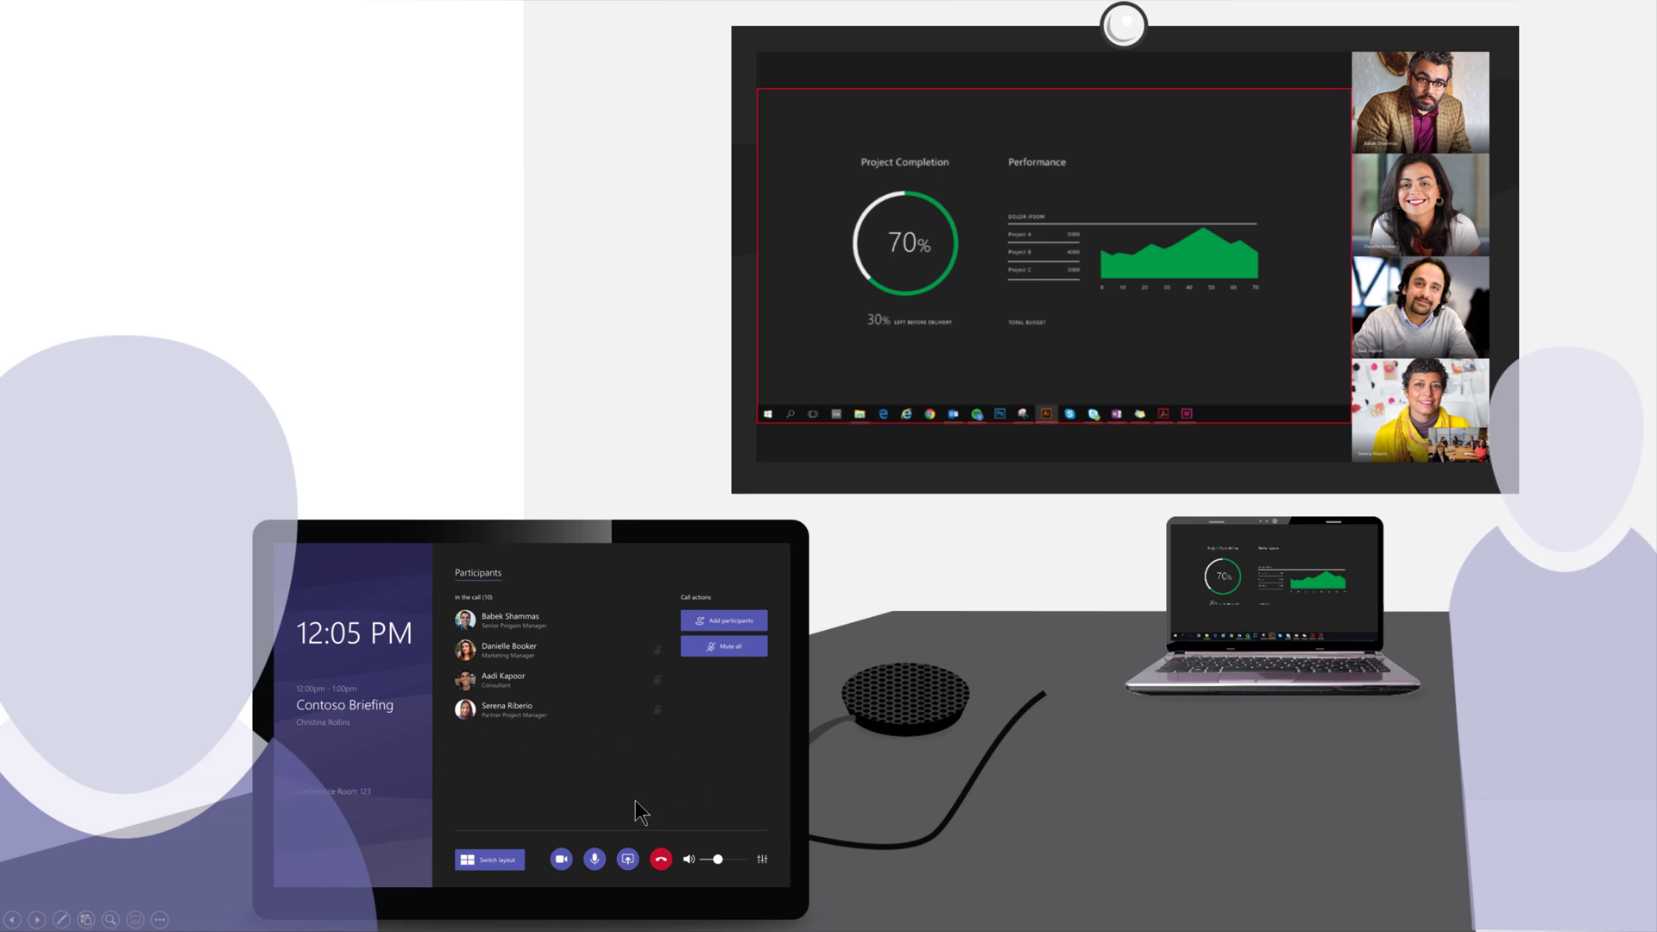
pyautogui.moveTo(1381, 352)
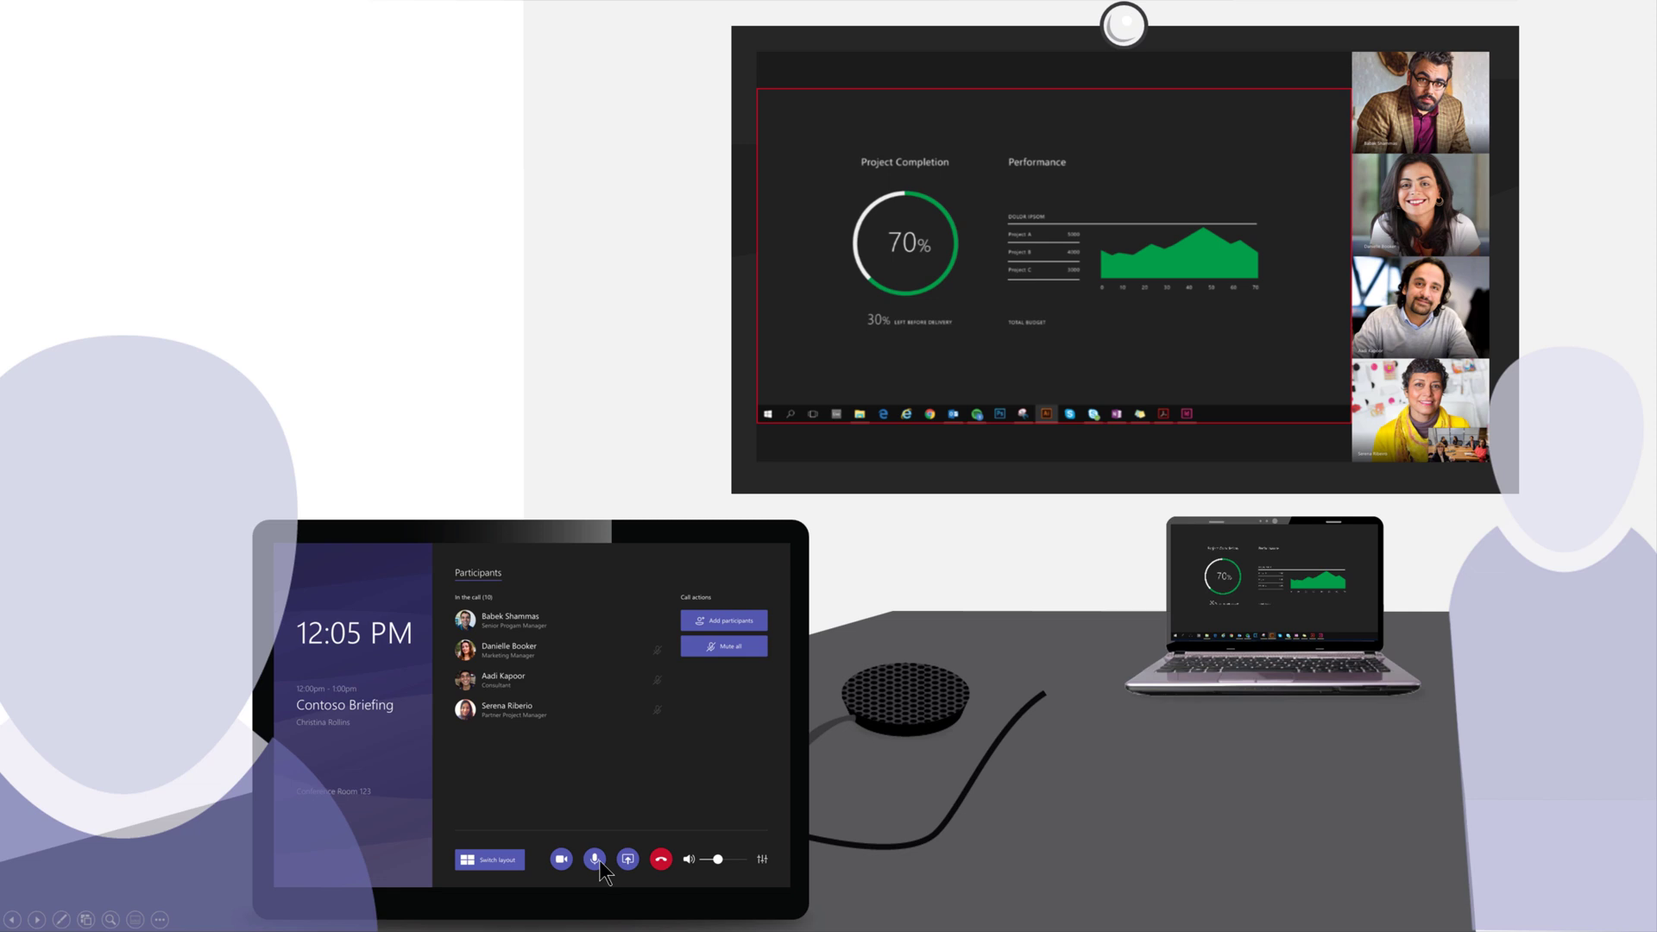
pyautogui.moveTo(606, 873)
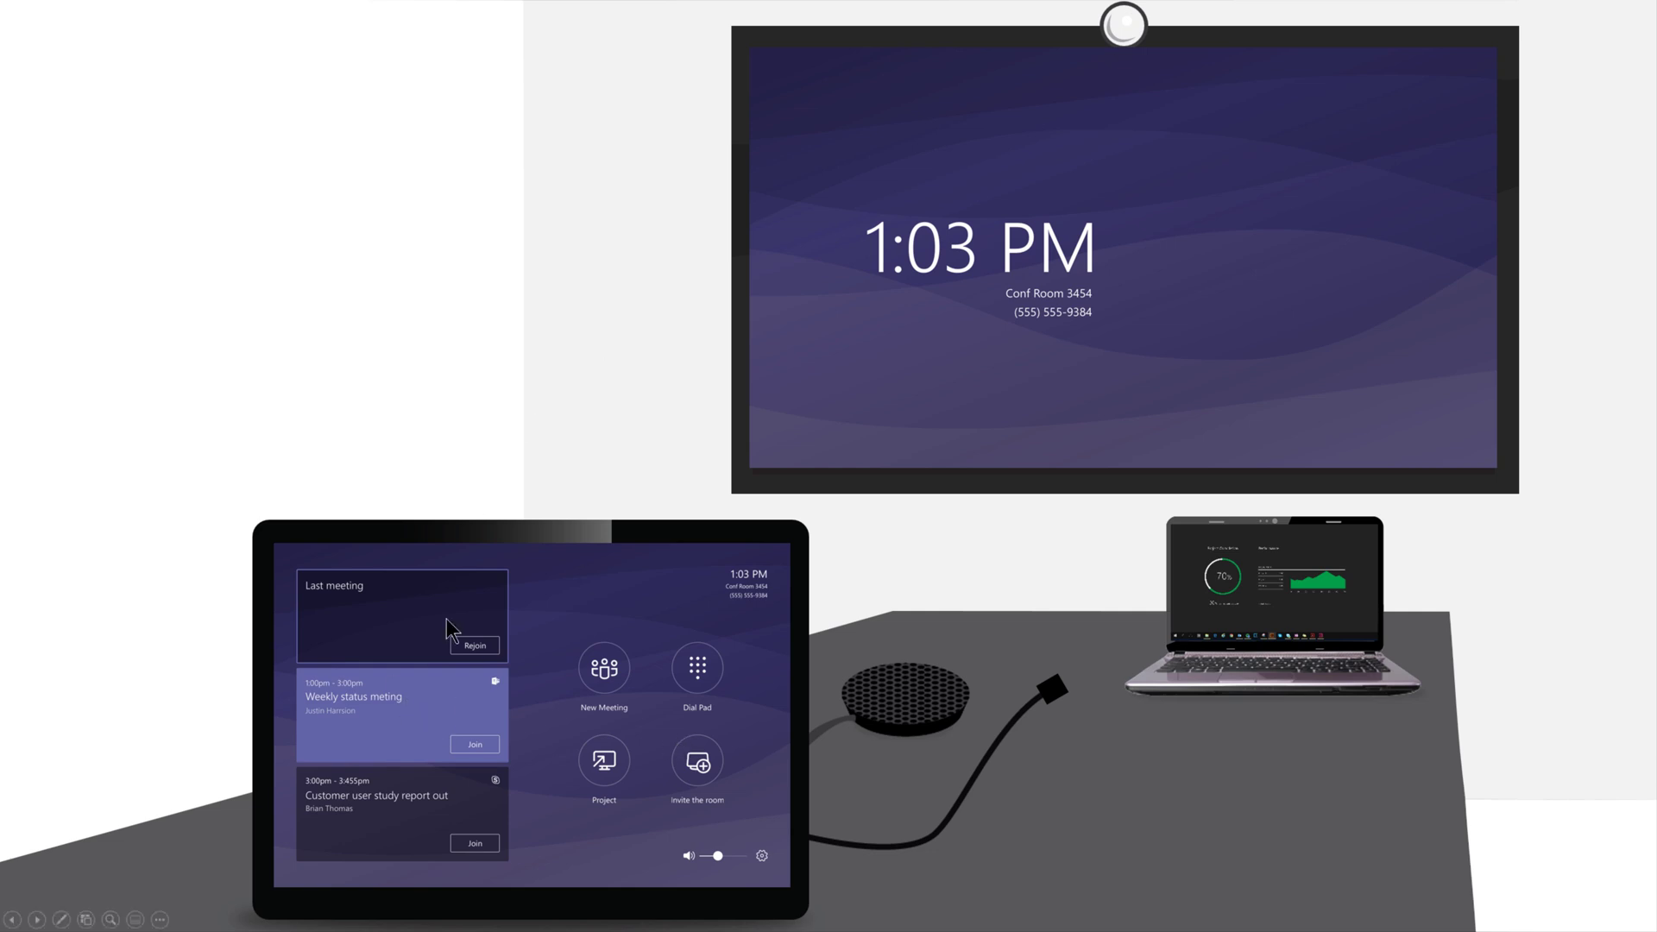
pyautogui.moveTo(462, 737)
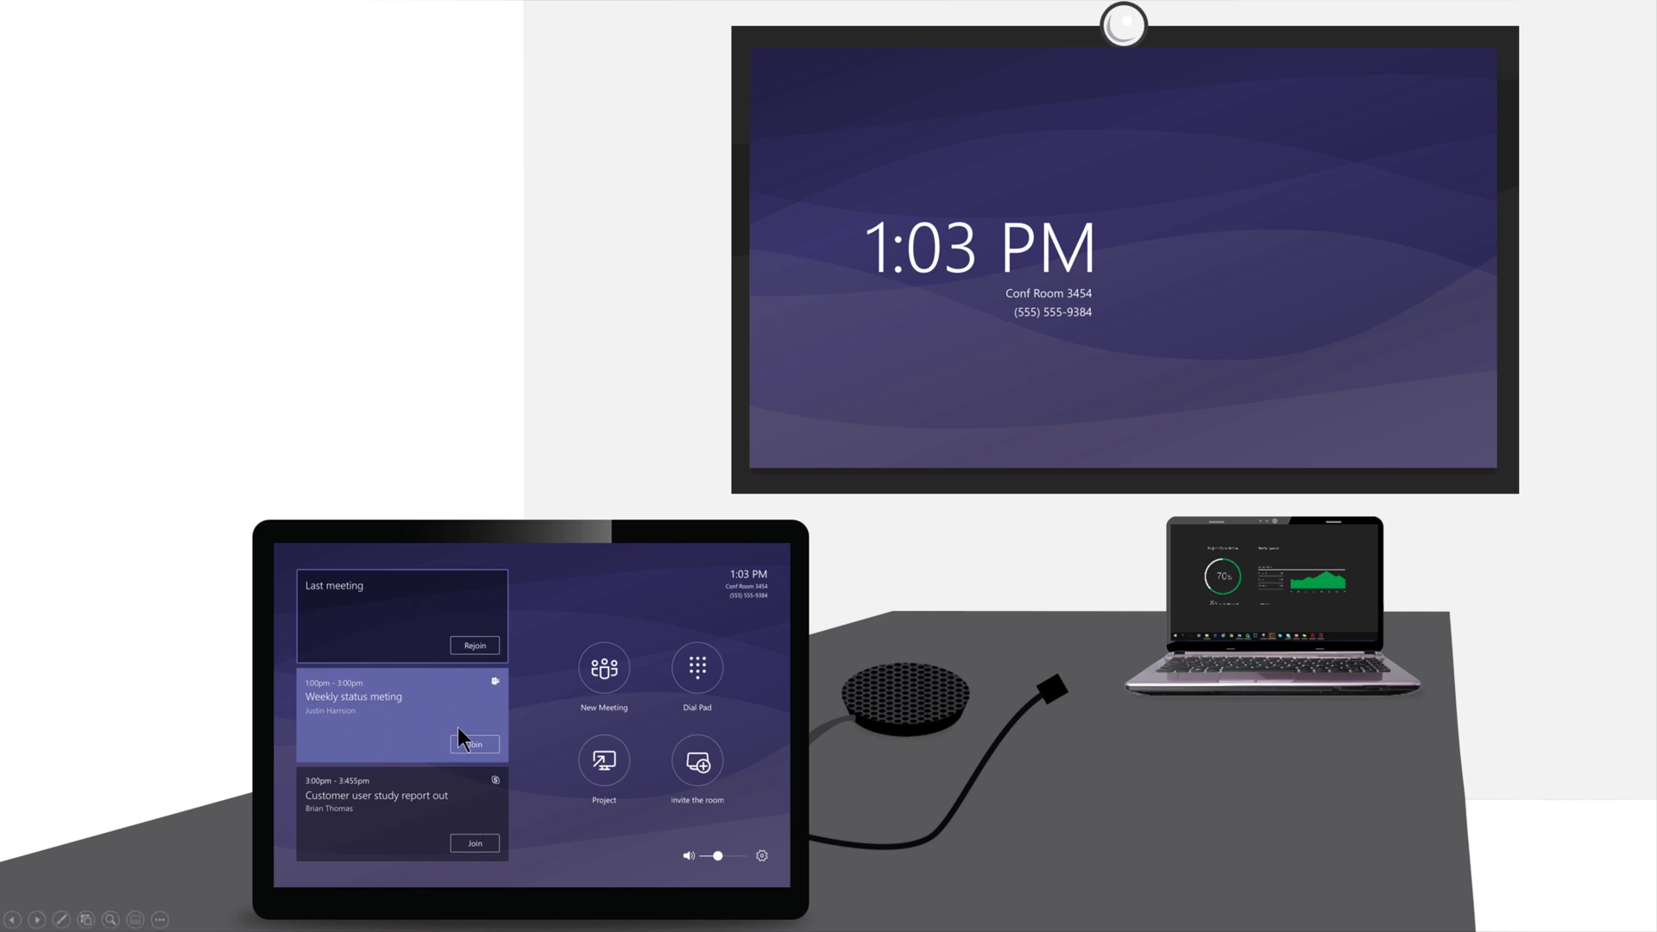
pyautogui.moveTo(473, 744)
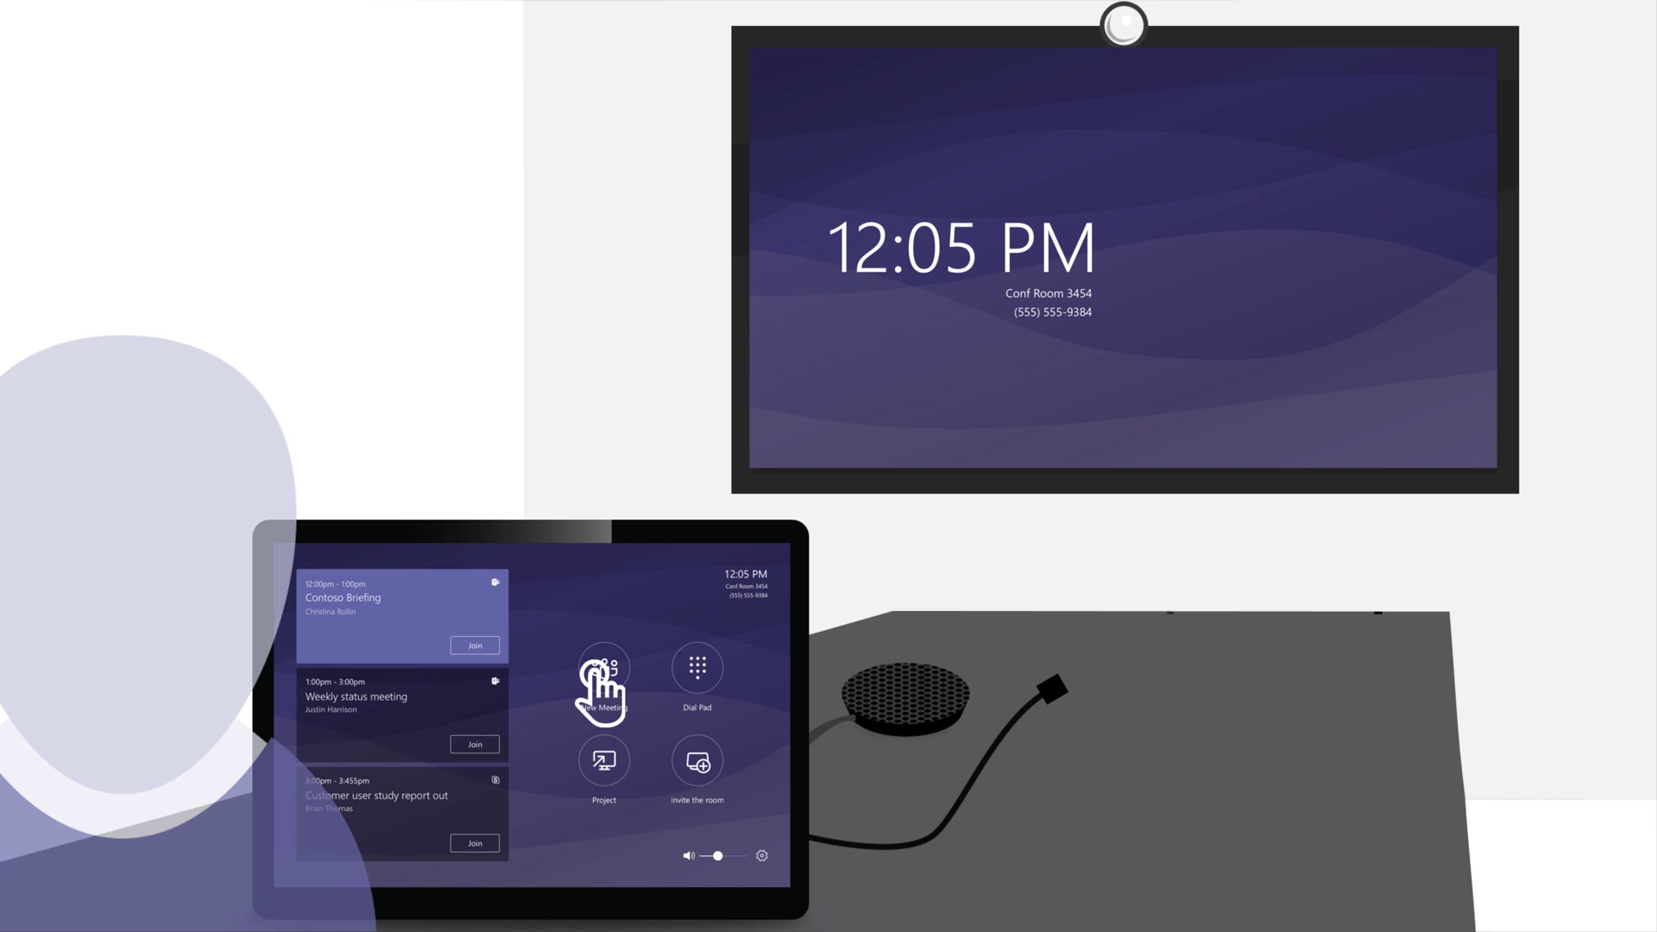
# - Play the New Meeting demo, inviting 'Babek Shamma', until the Dial Pad step appears
pyautogui.click(603, 676)
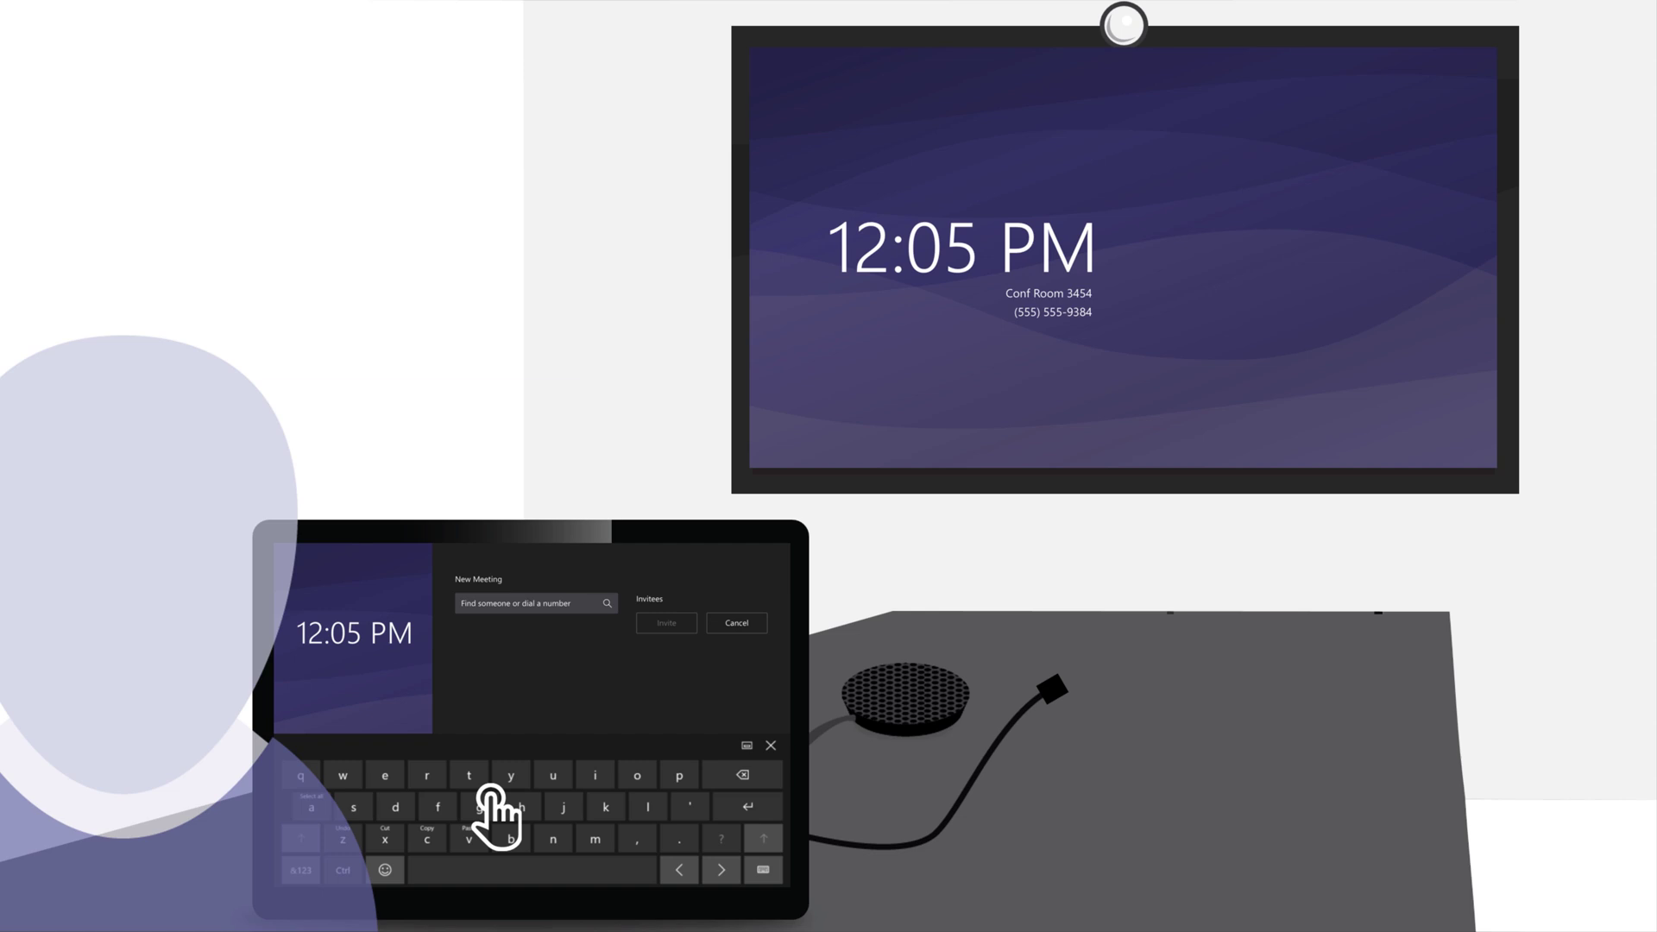
pyautogui.write('Babek Shamma')
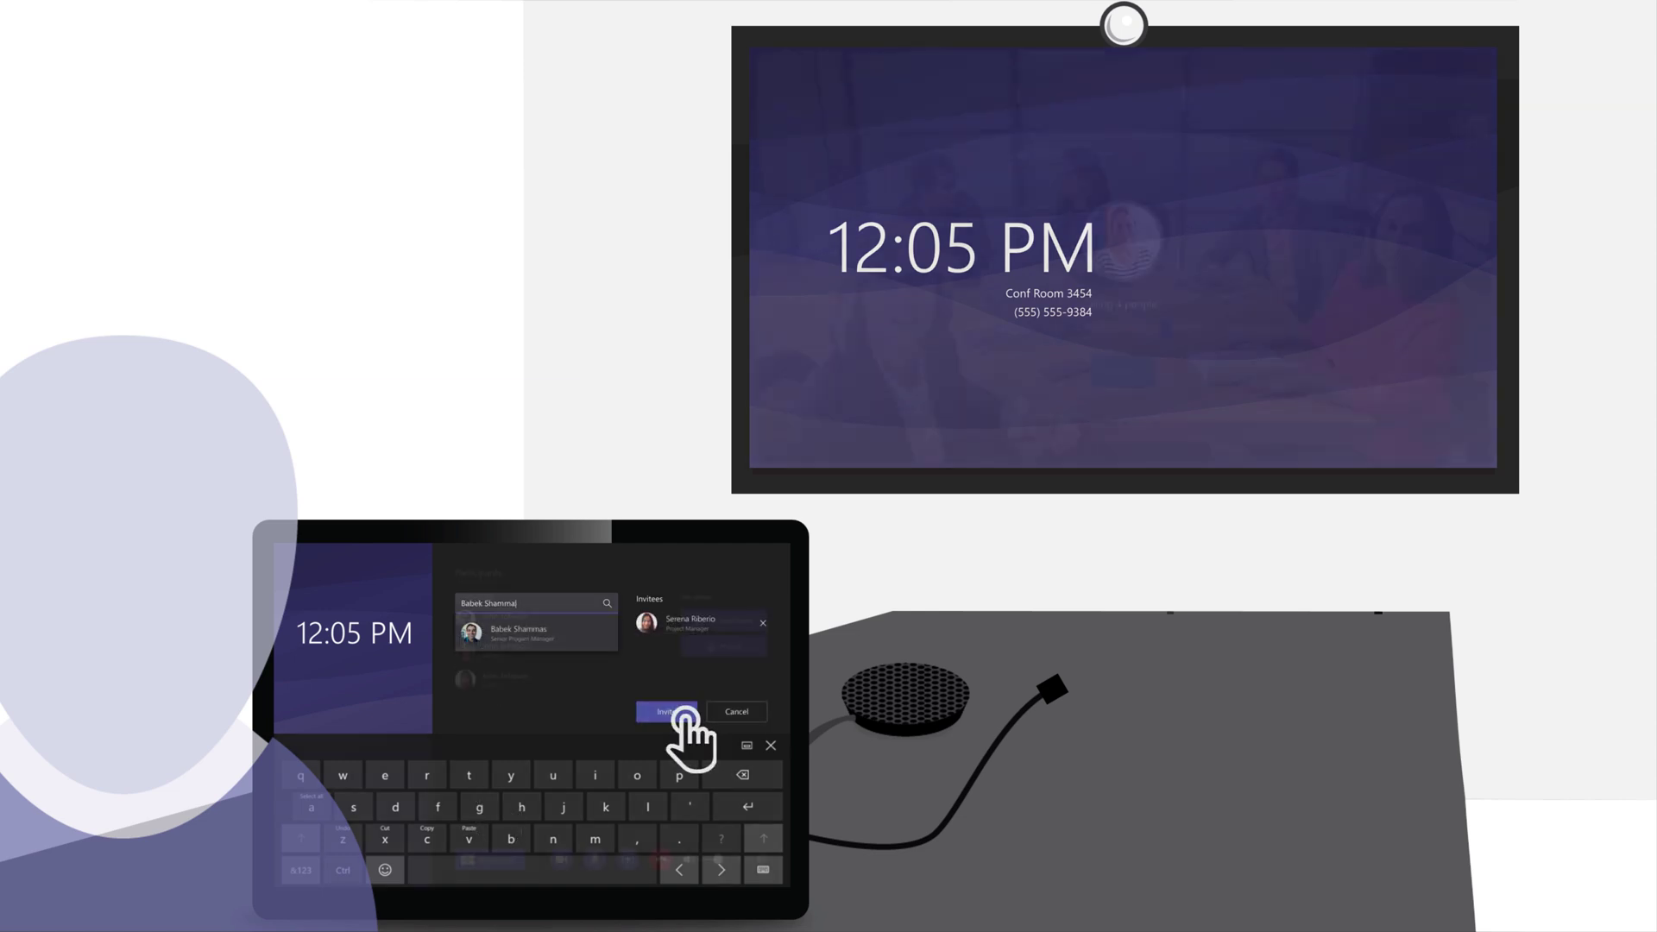
pyautogui.click(663, 711)
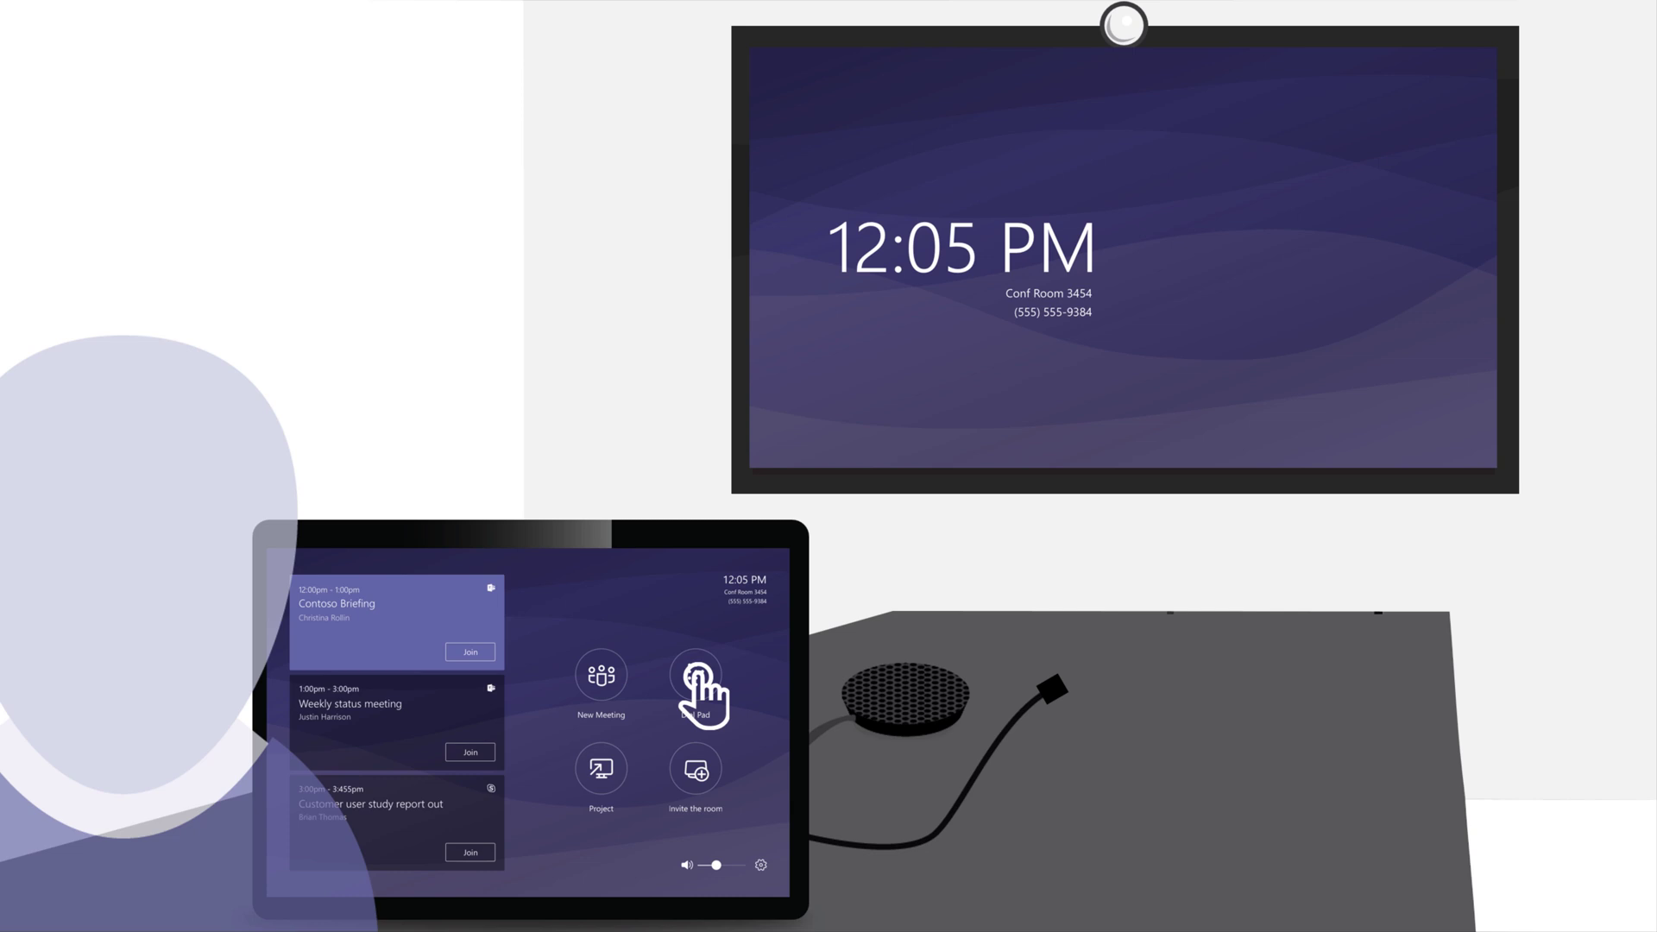
pyautogui.click(694, 676)
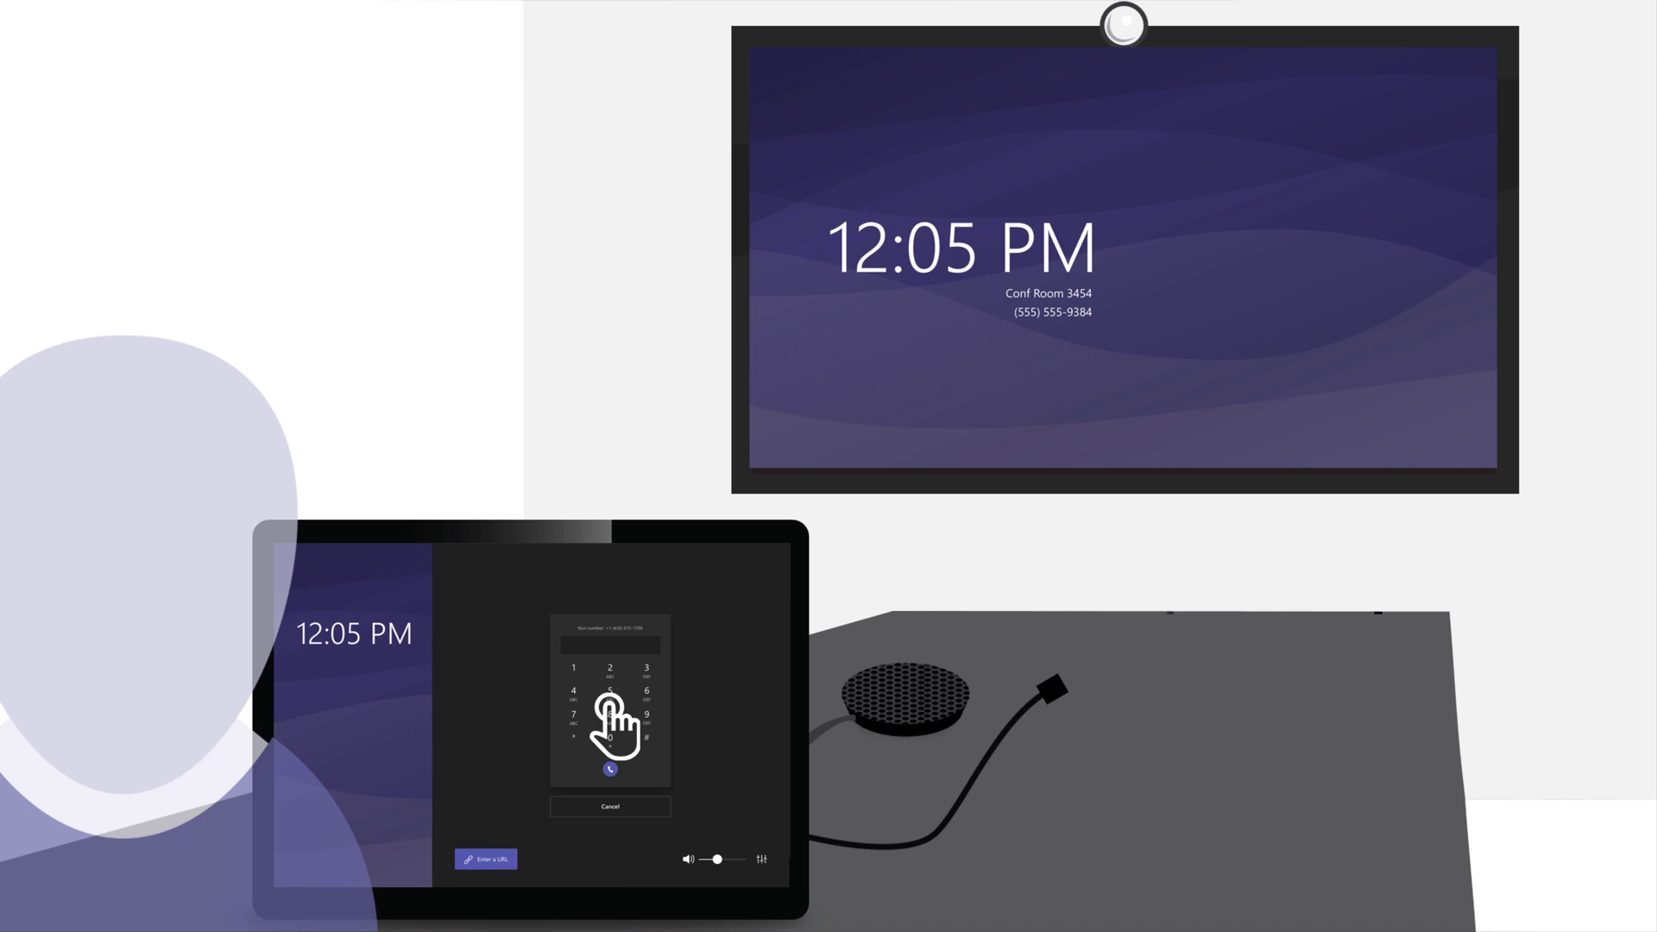
pyautogui.click(609, 770)
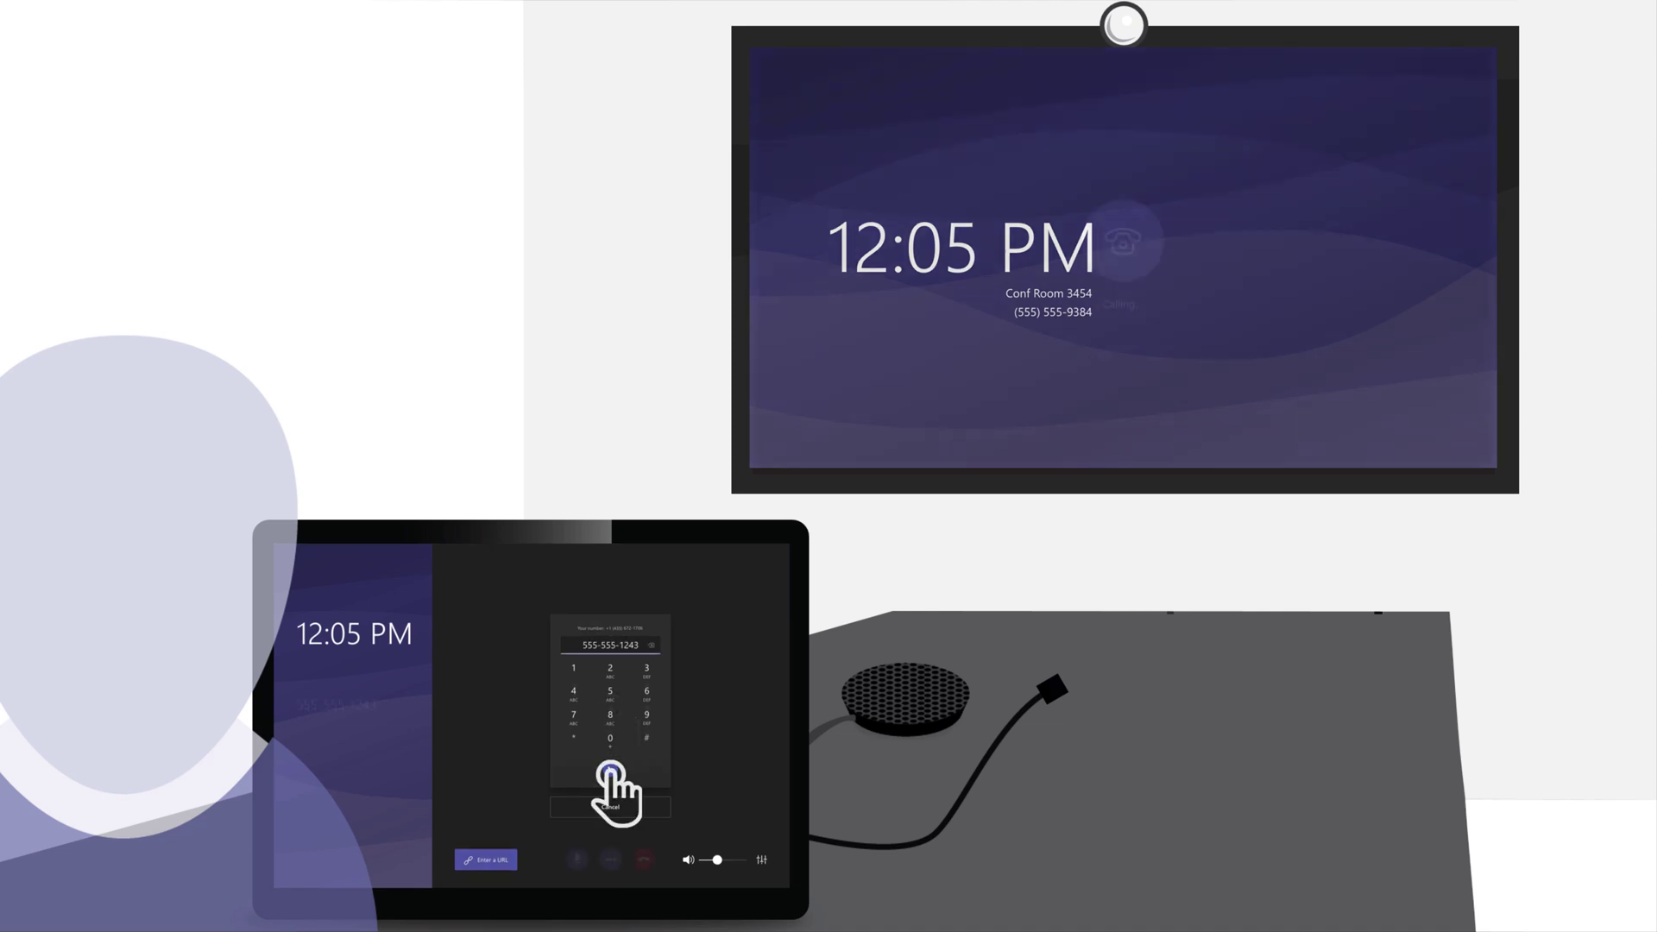
pyautogui.click(609, 775)
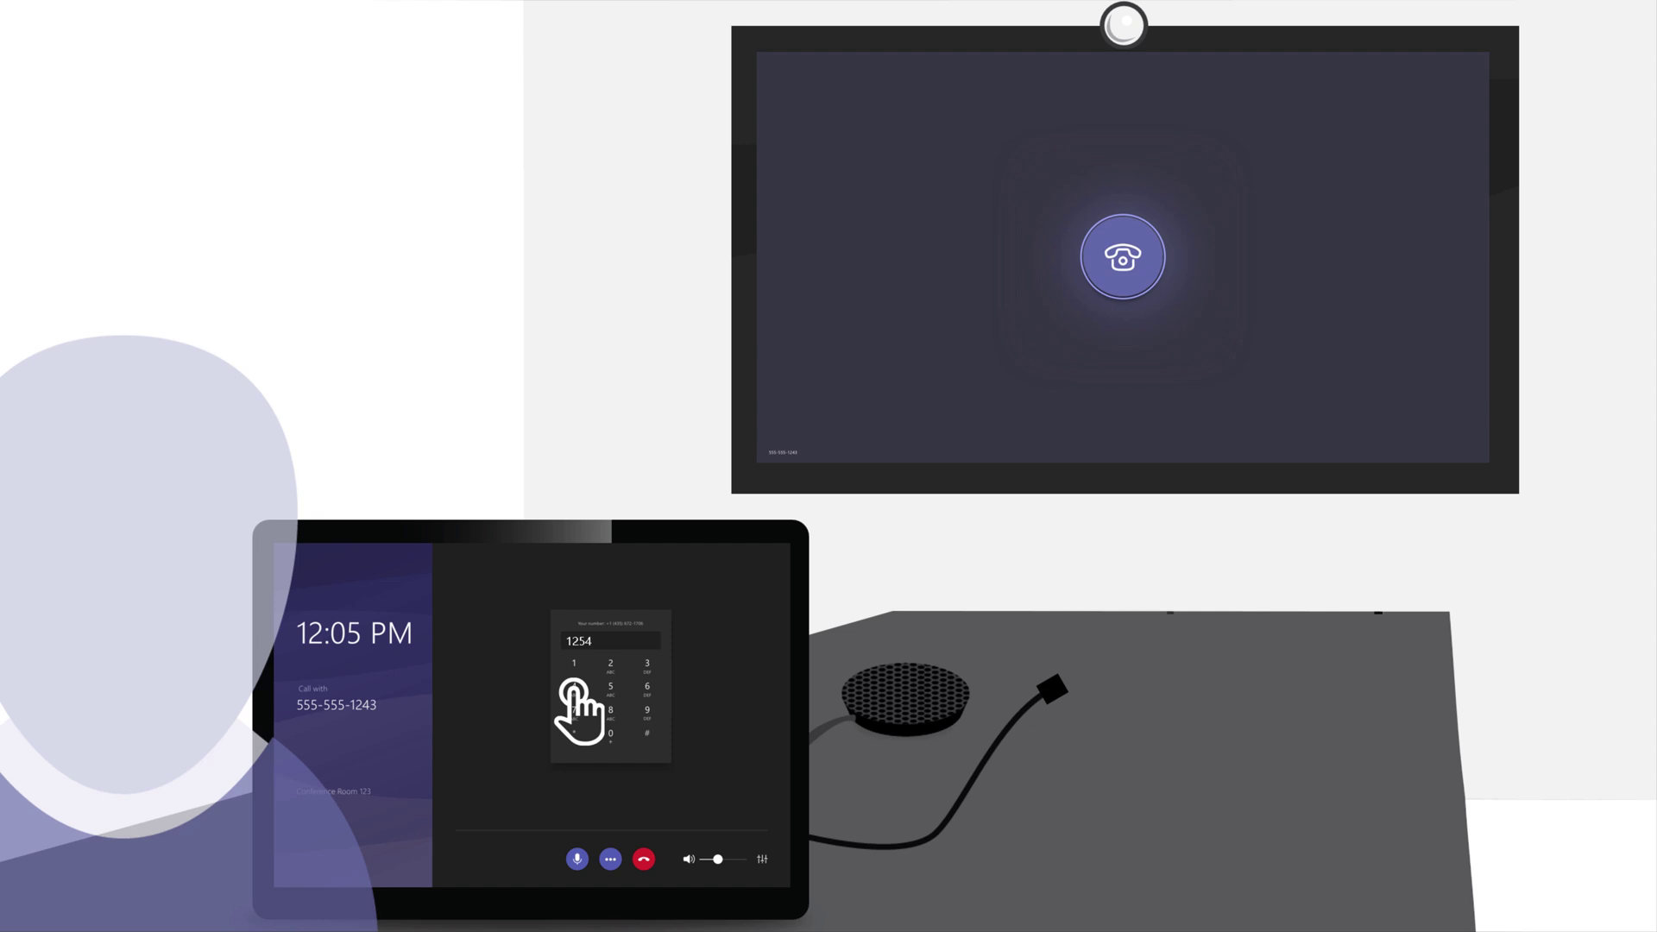
pyautogui.click(642, 858)
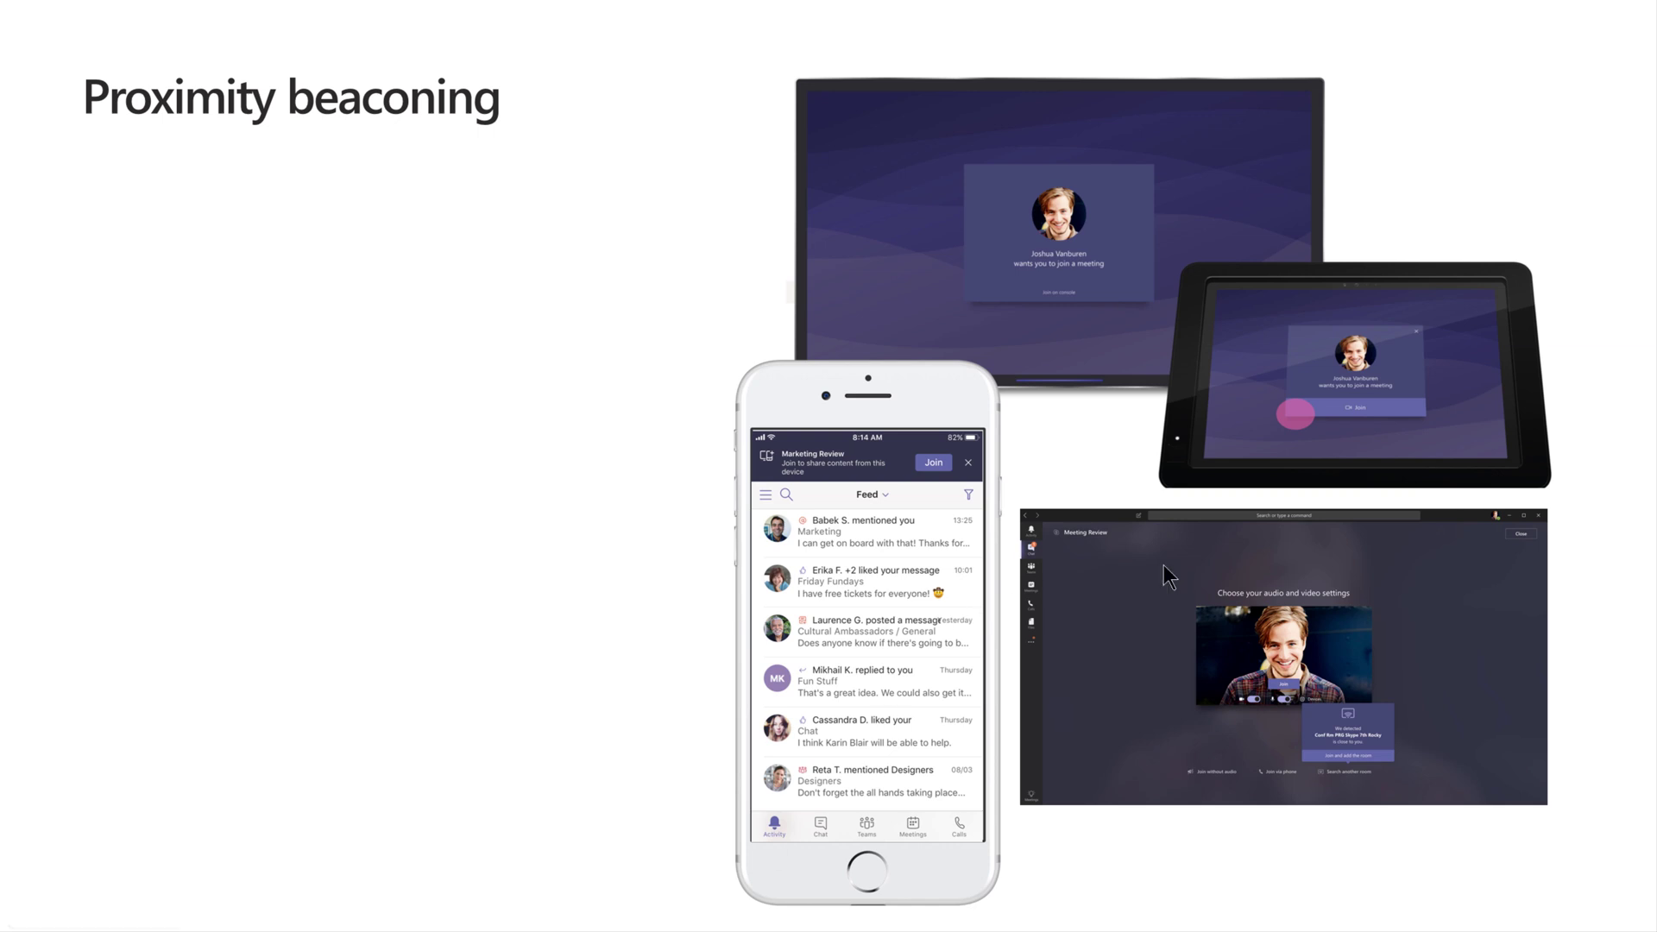
pyautogui.moveTo(891, 478)
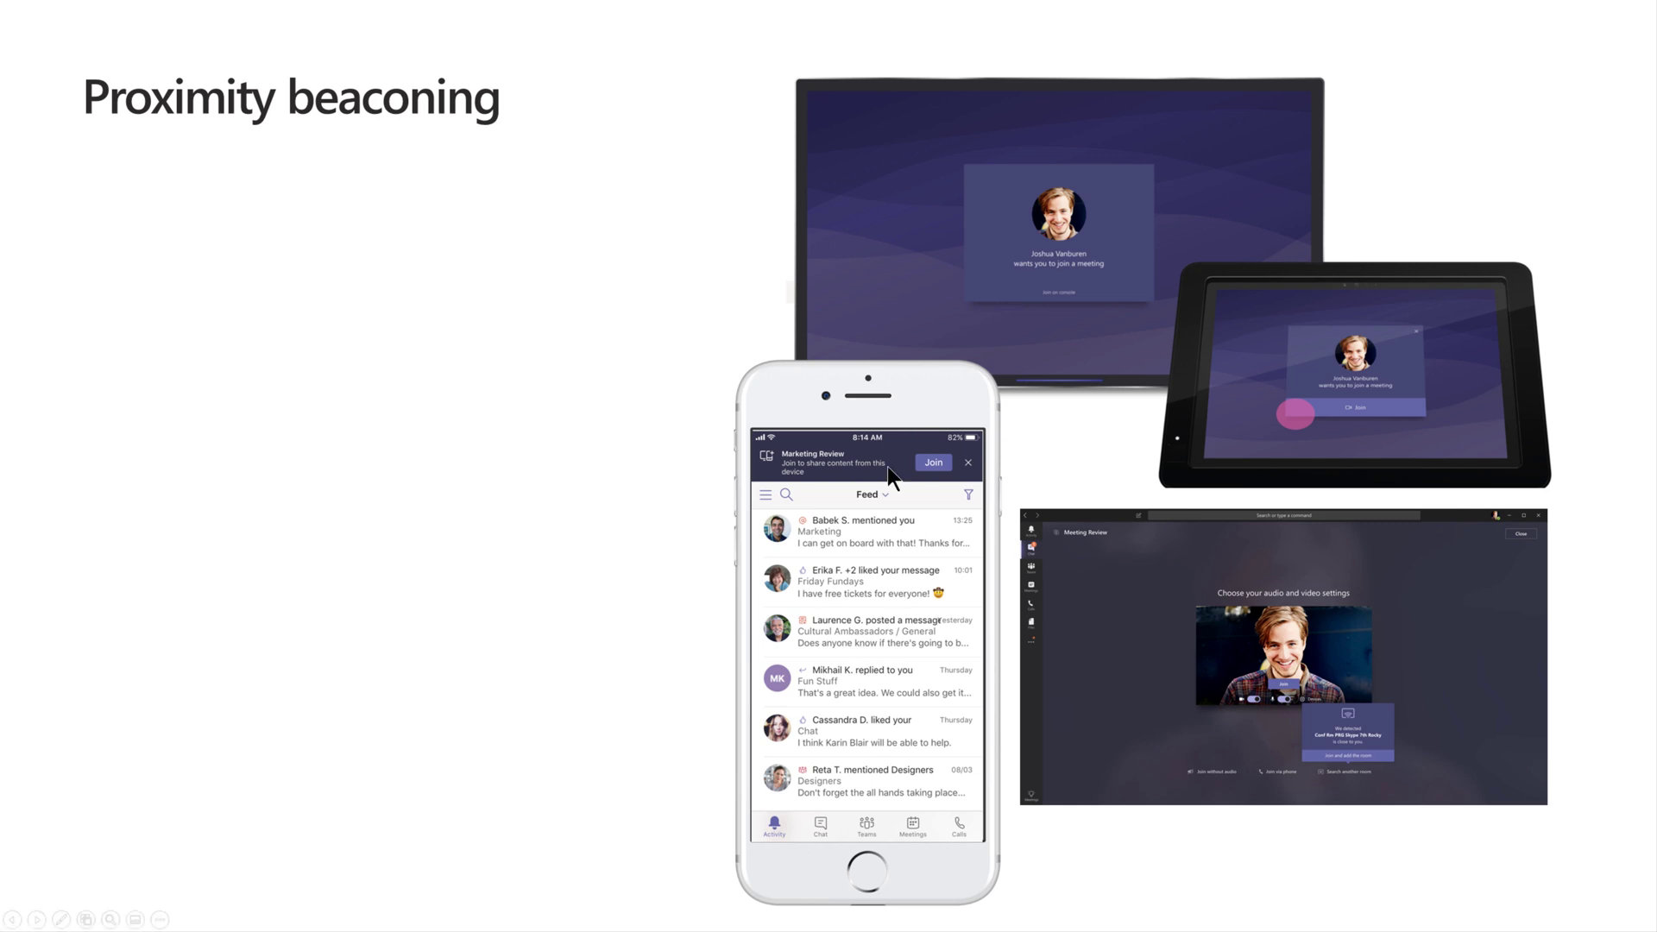
pyautogui.moveTo(1149, 680)
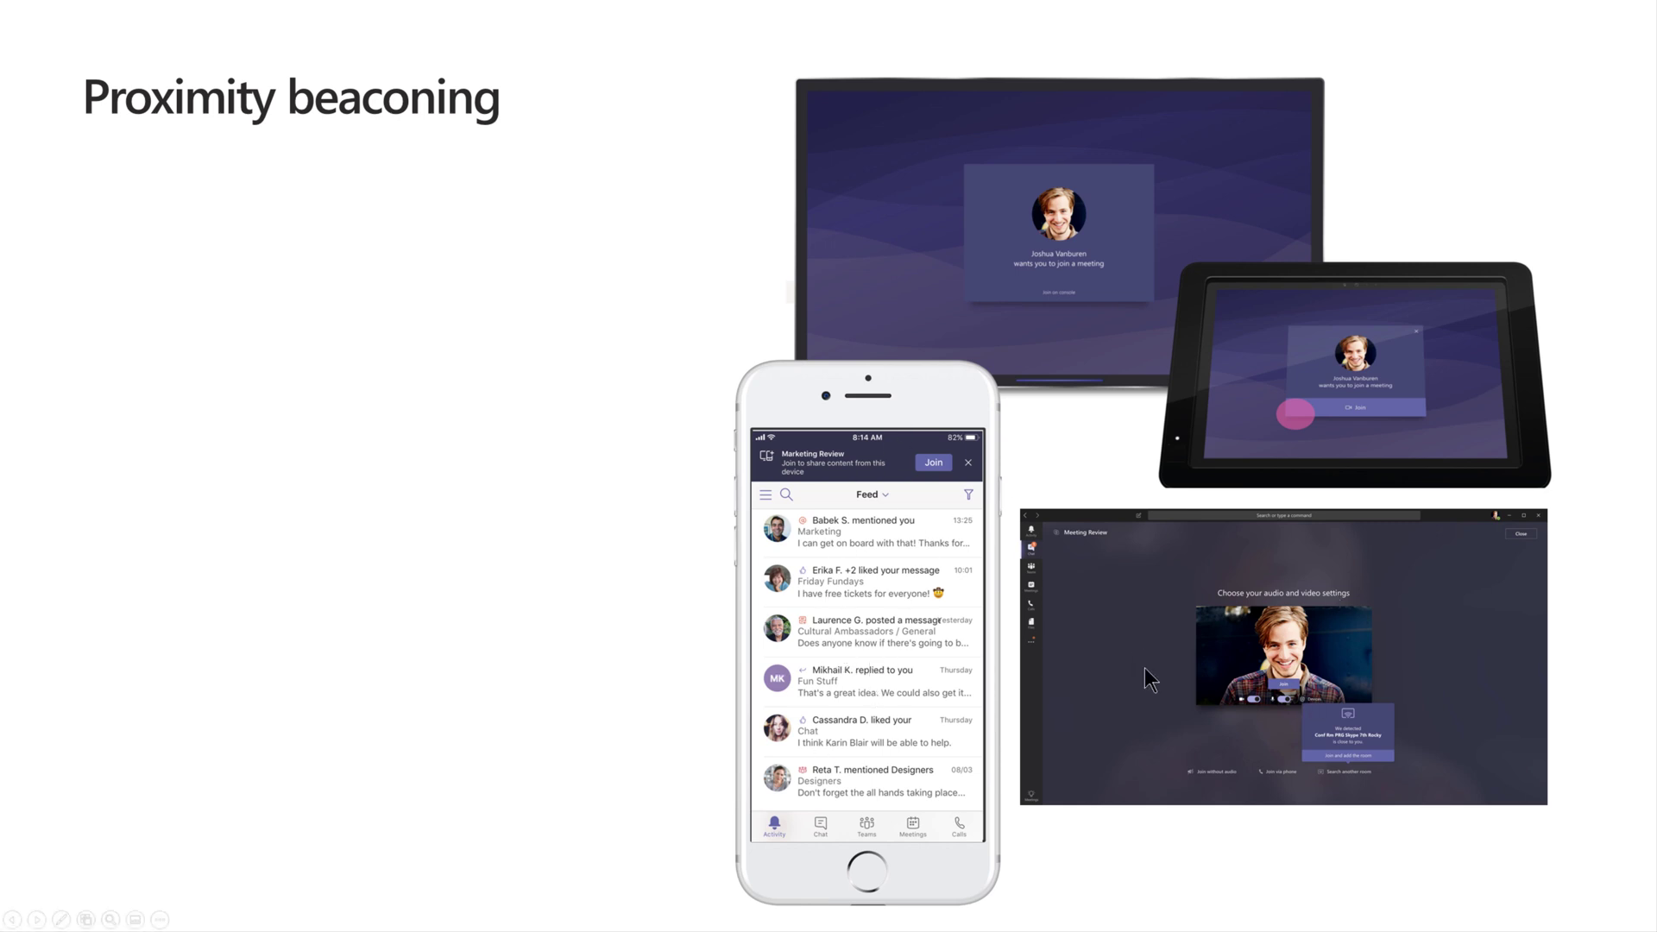
pyautogui.moveTo(1295, 737)
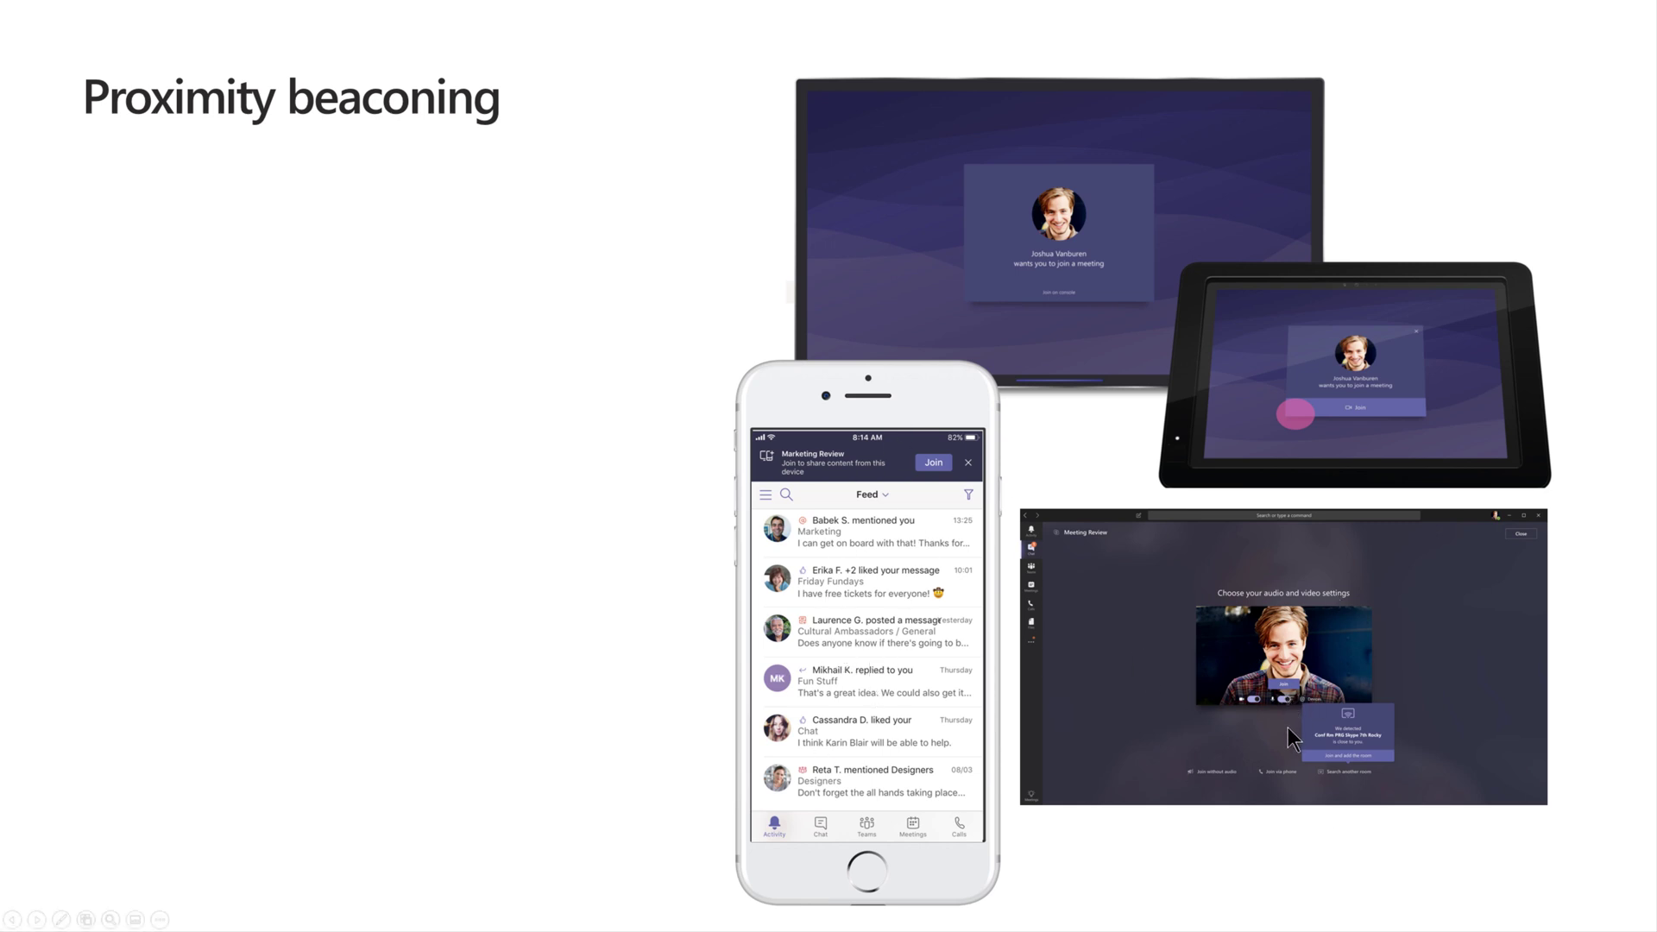
pyautogui.moveTo(1268, 707)
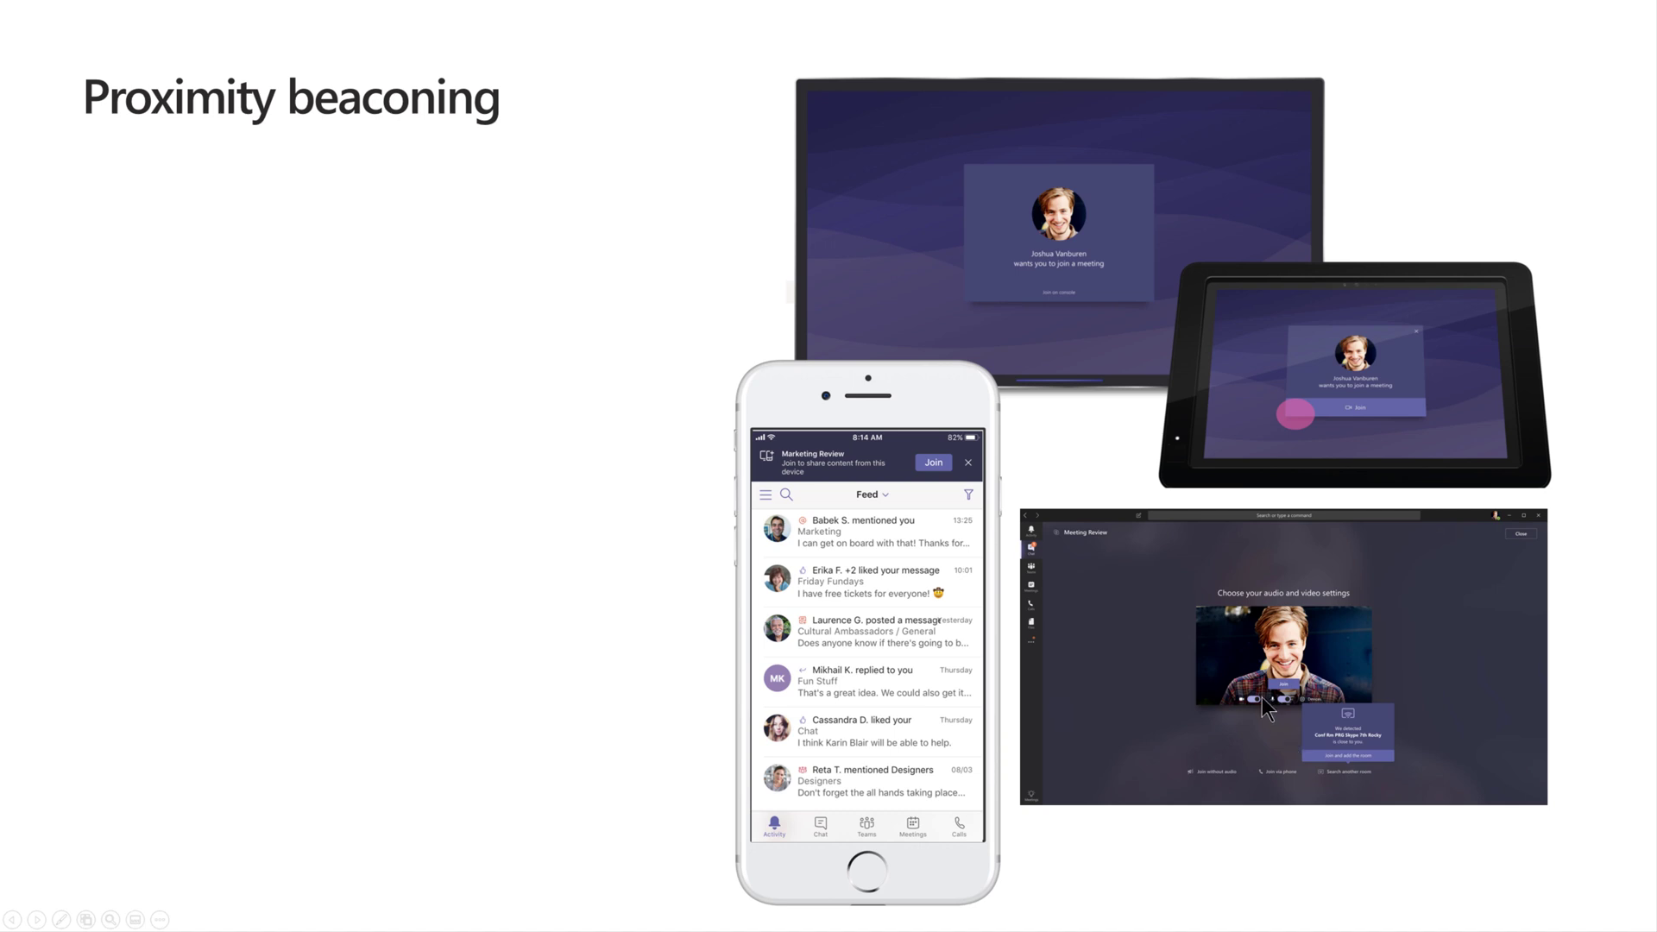
pyautogui.moveTo(1253, 756)
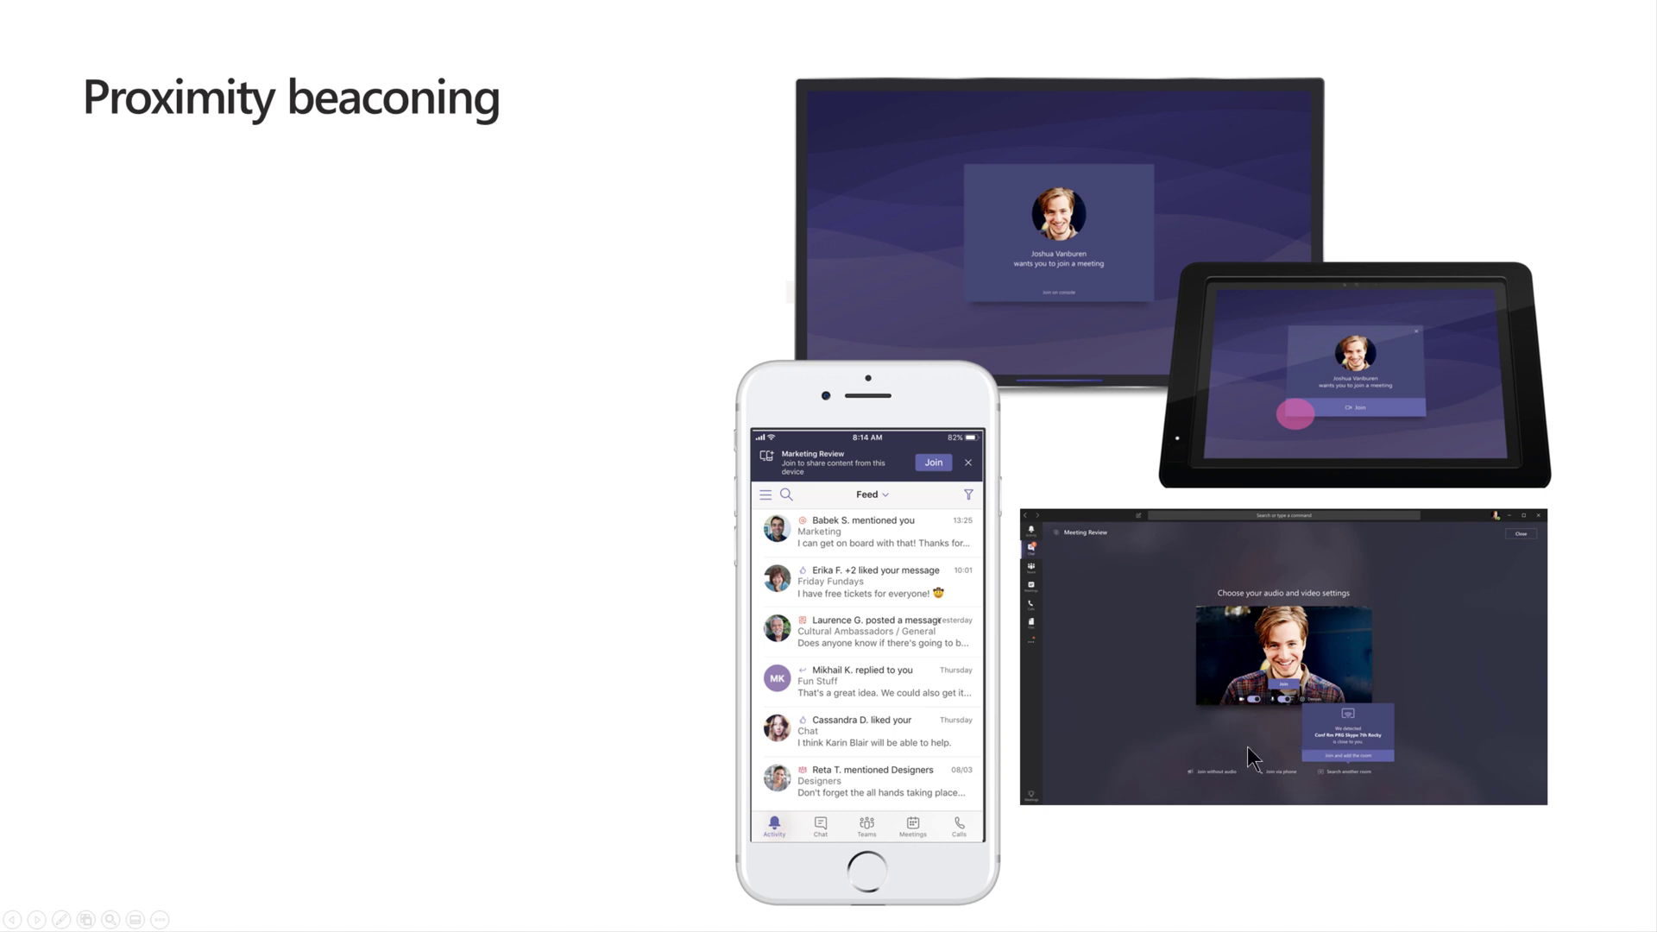
pyautogui.moveTo(970, 526)
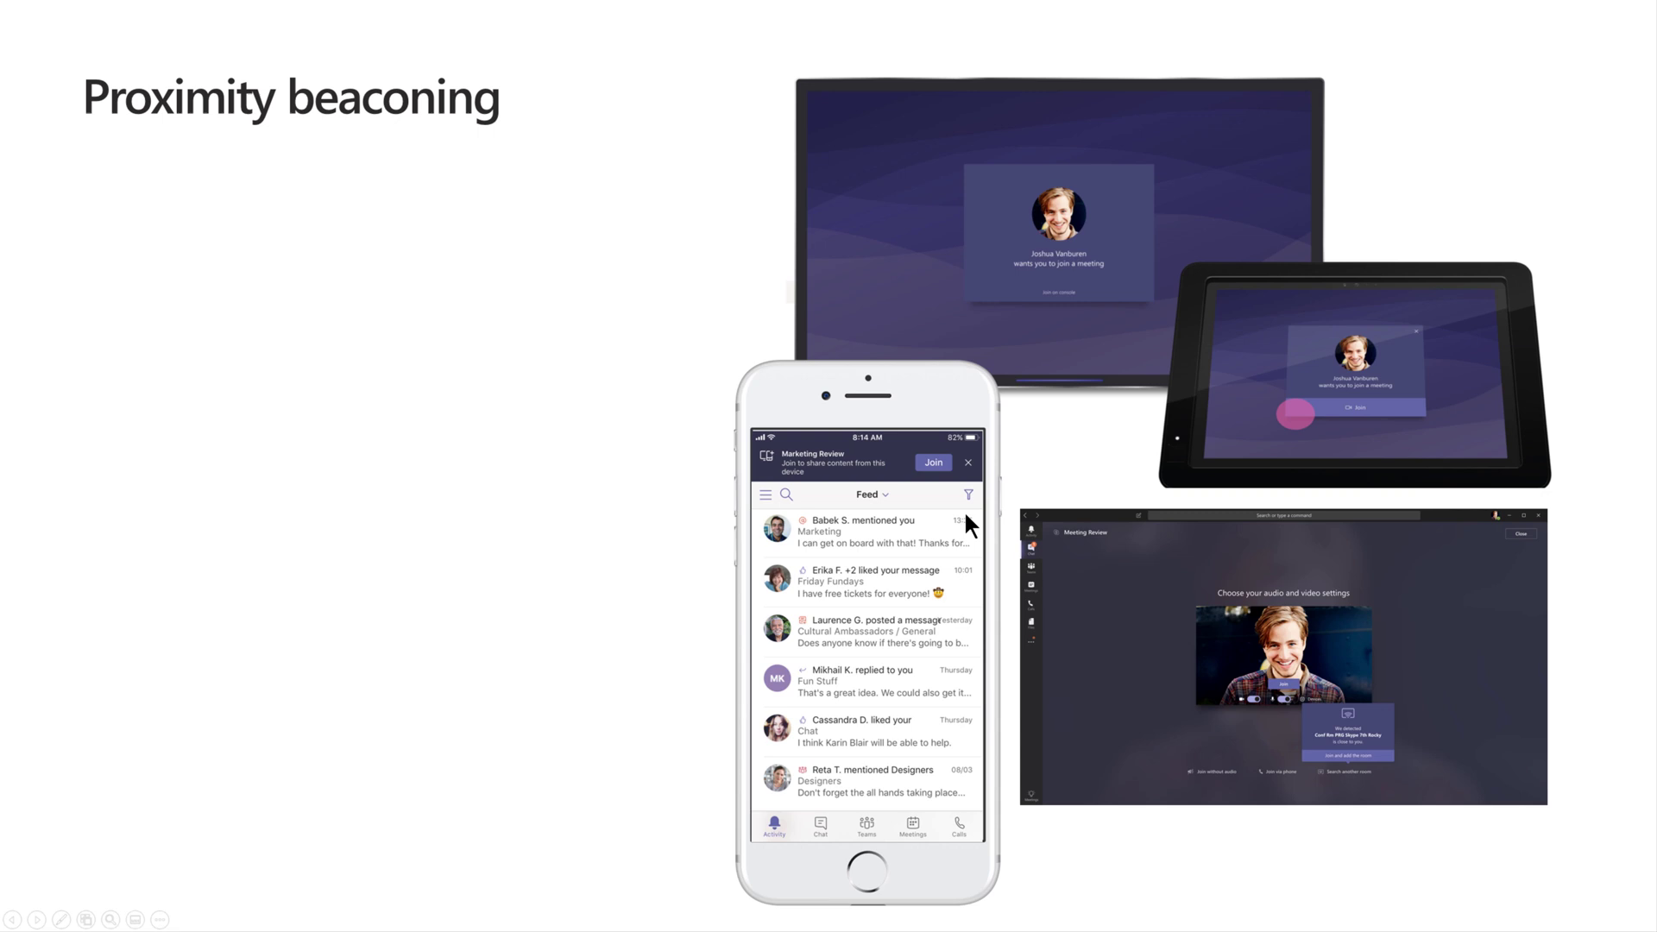
pyautogui.moveTo(843, 675)
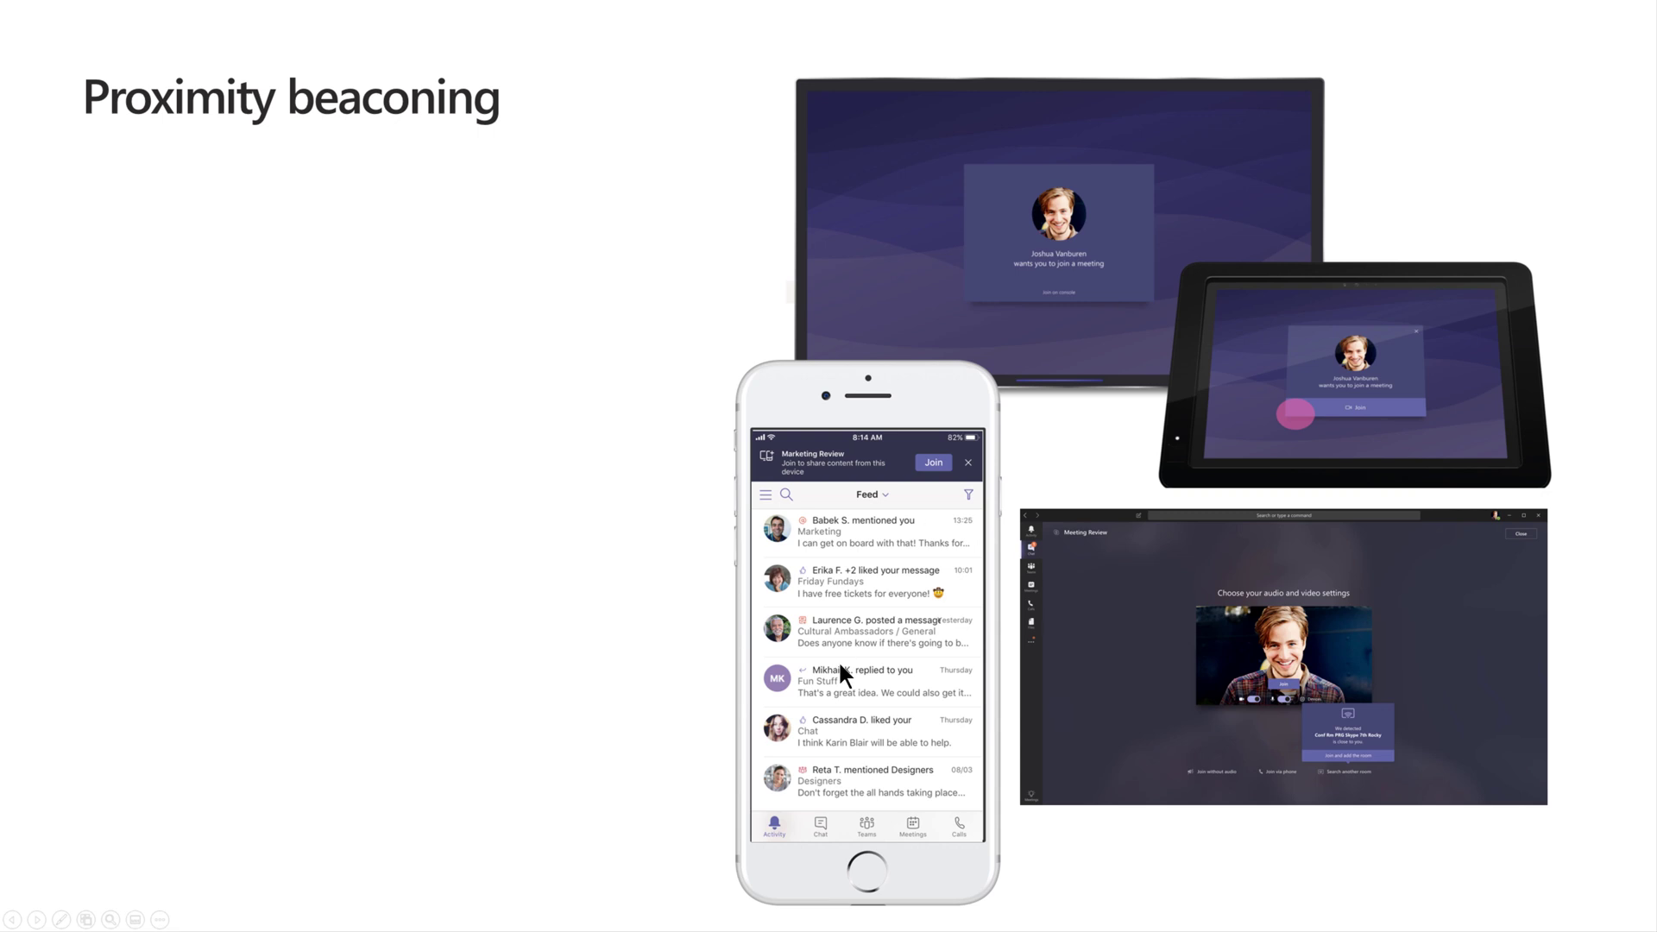
pyautogui.moveTo(909, 647)
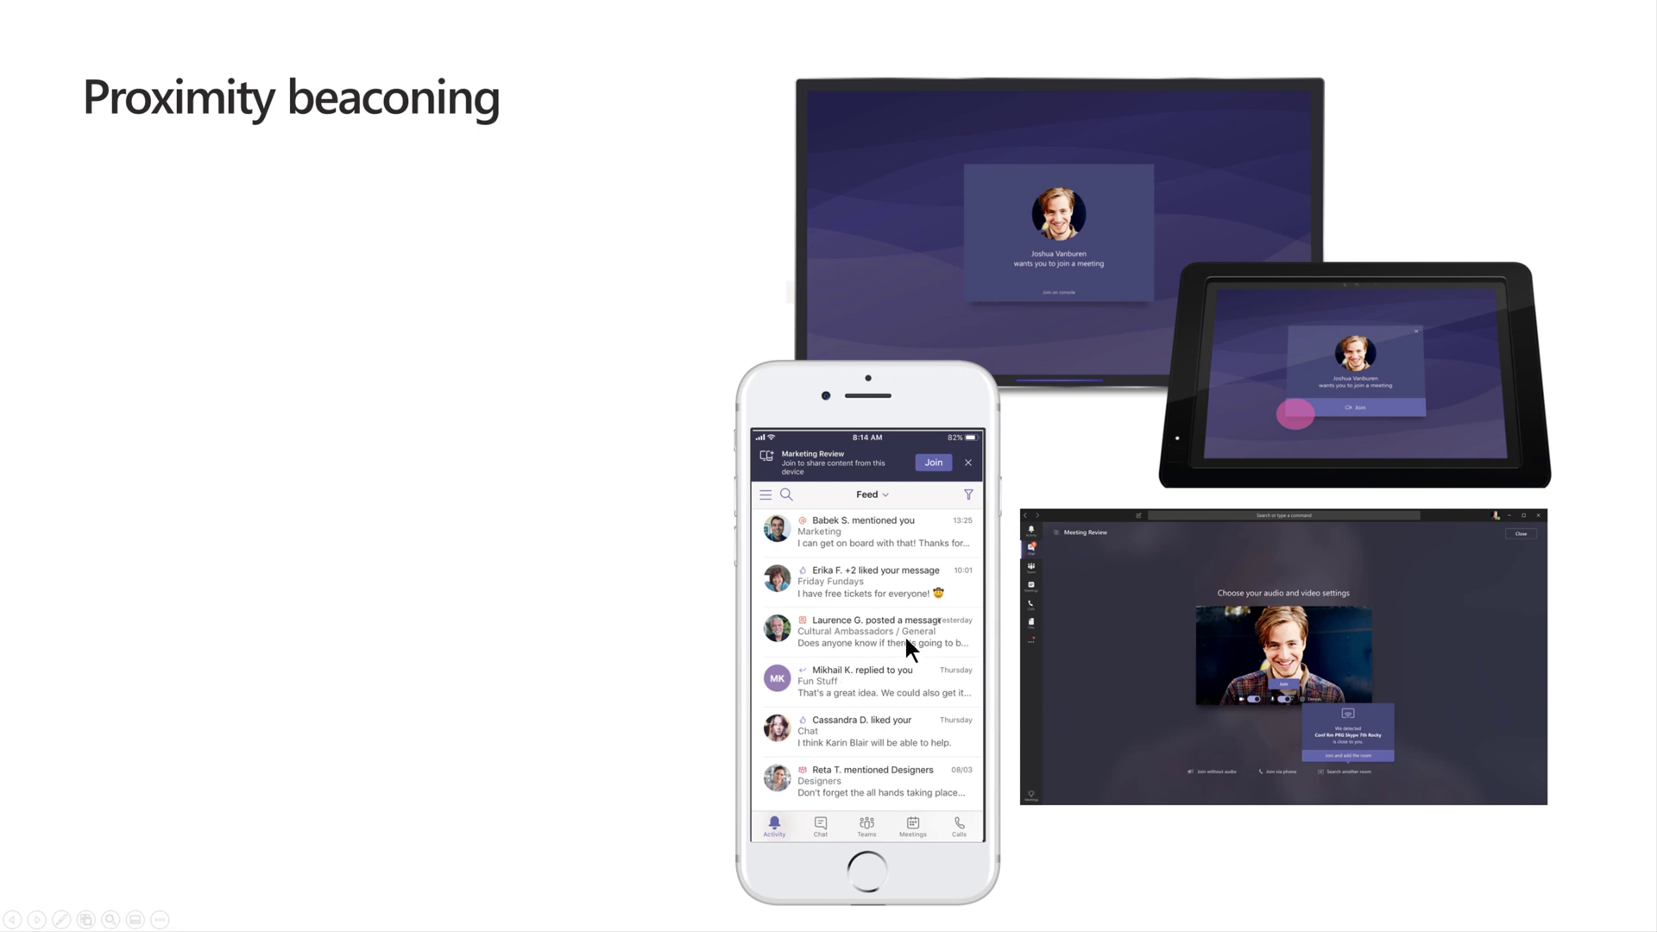
pyautogui.moveTo(901, 621)
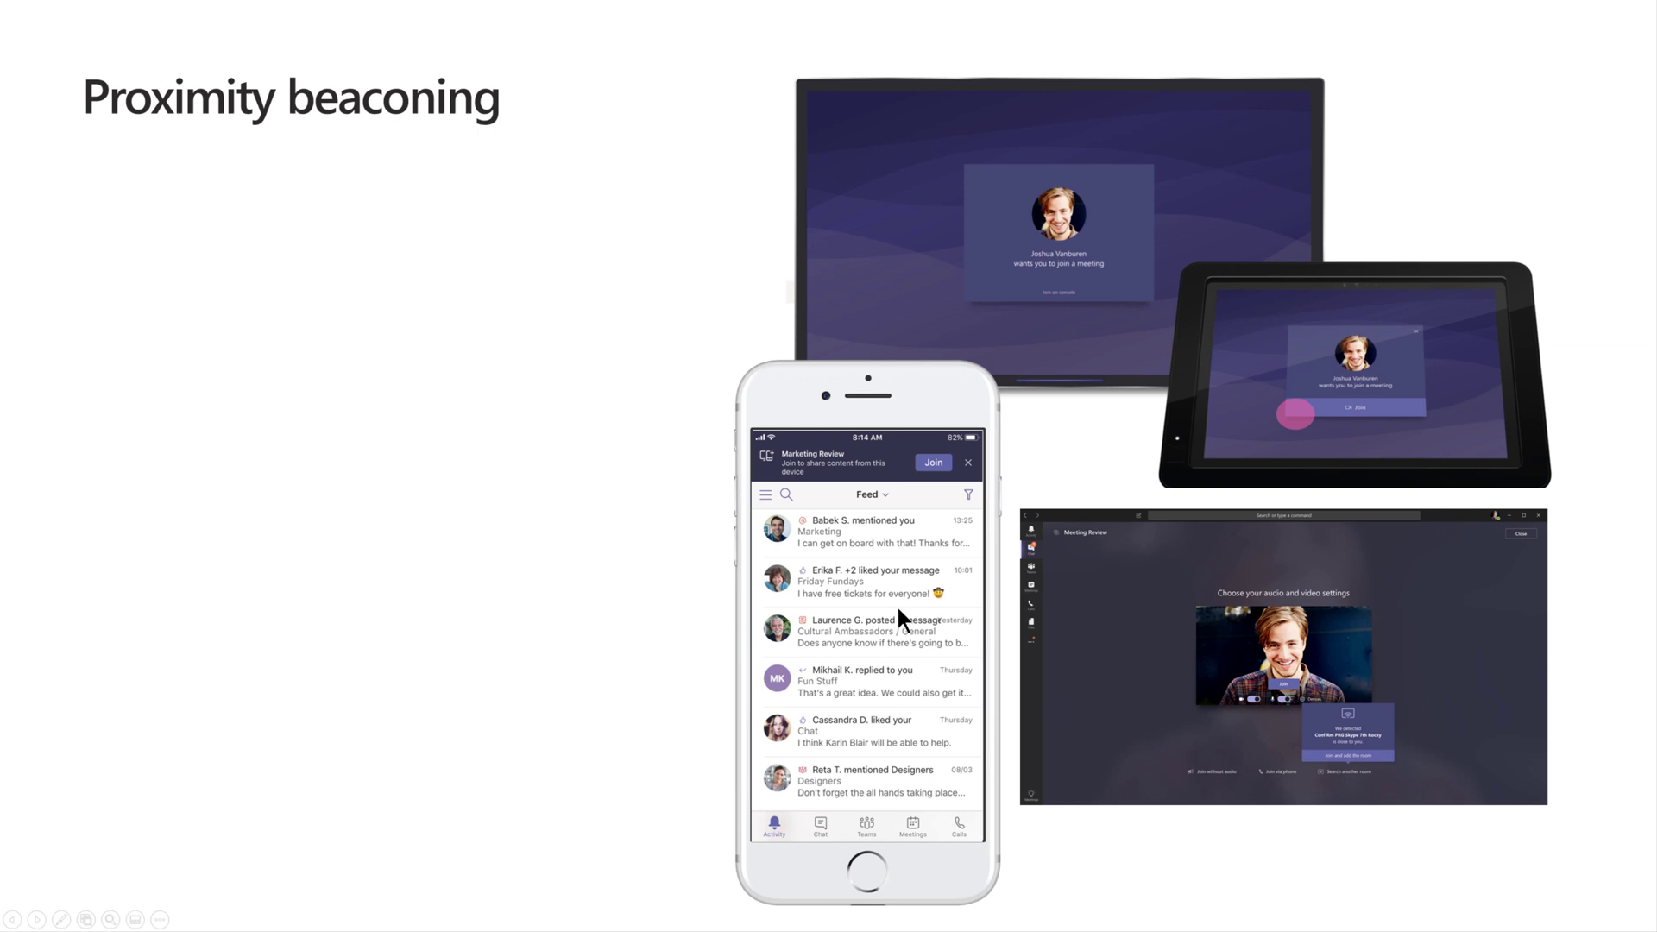
pyautogui.moveTo(1033, 528)
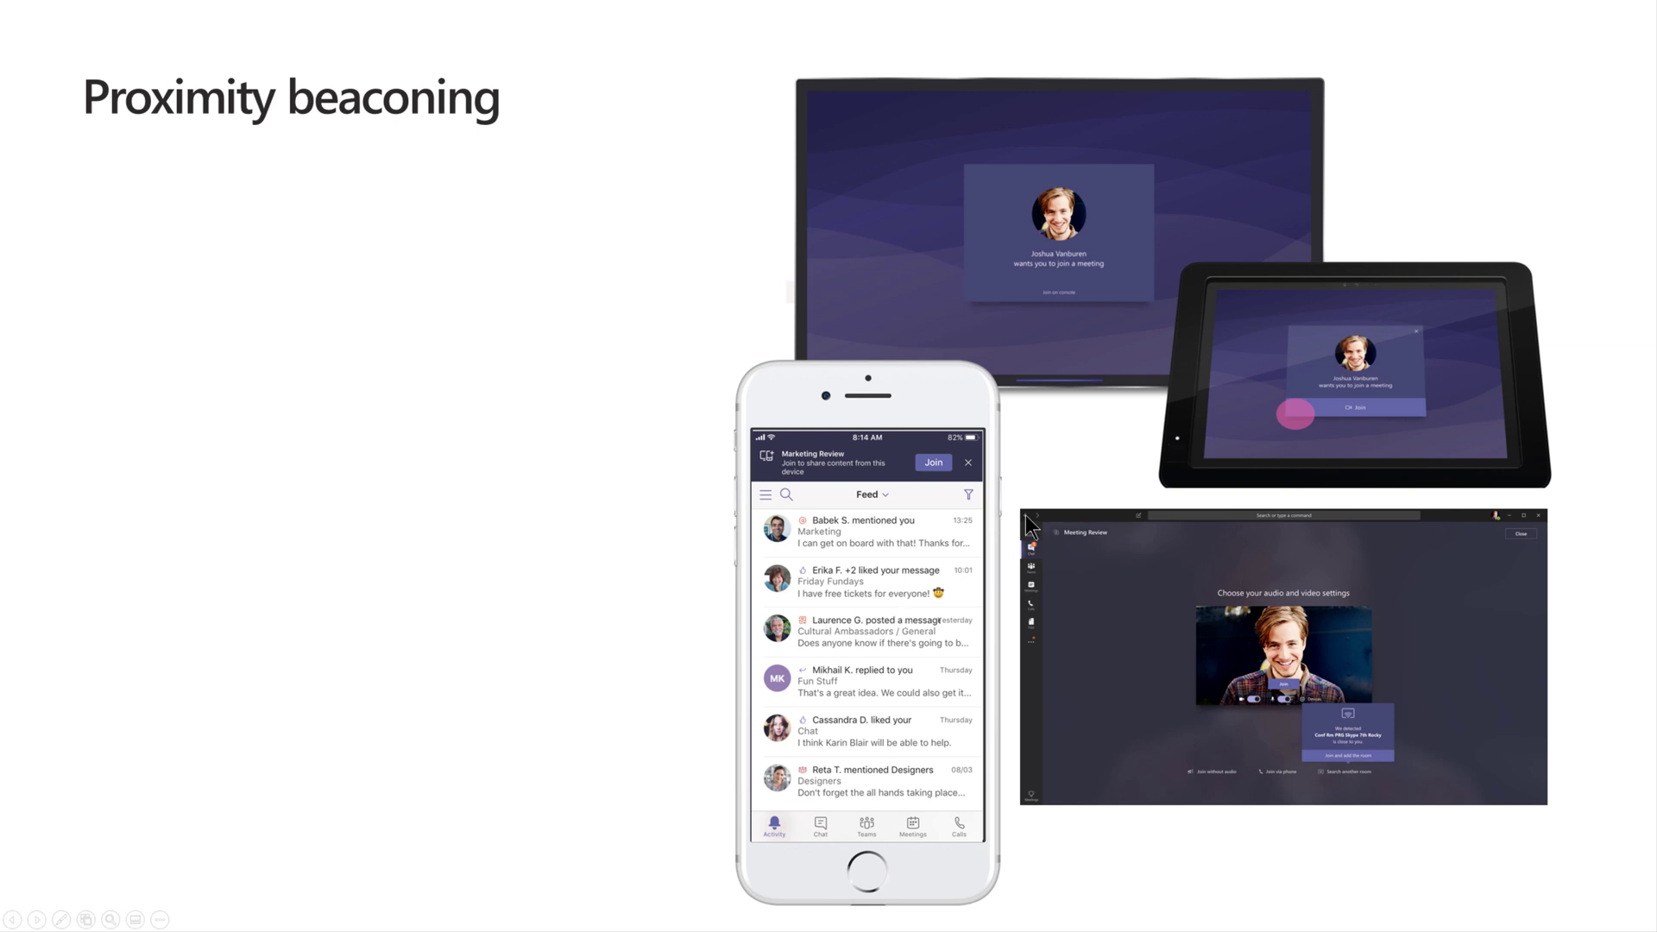
pyautogui.moveTo(856, 525)
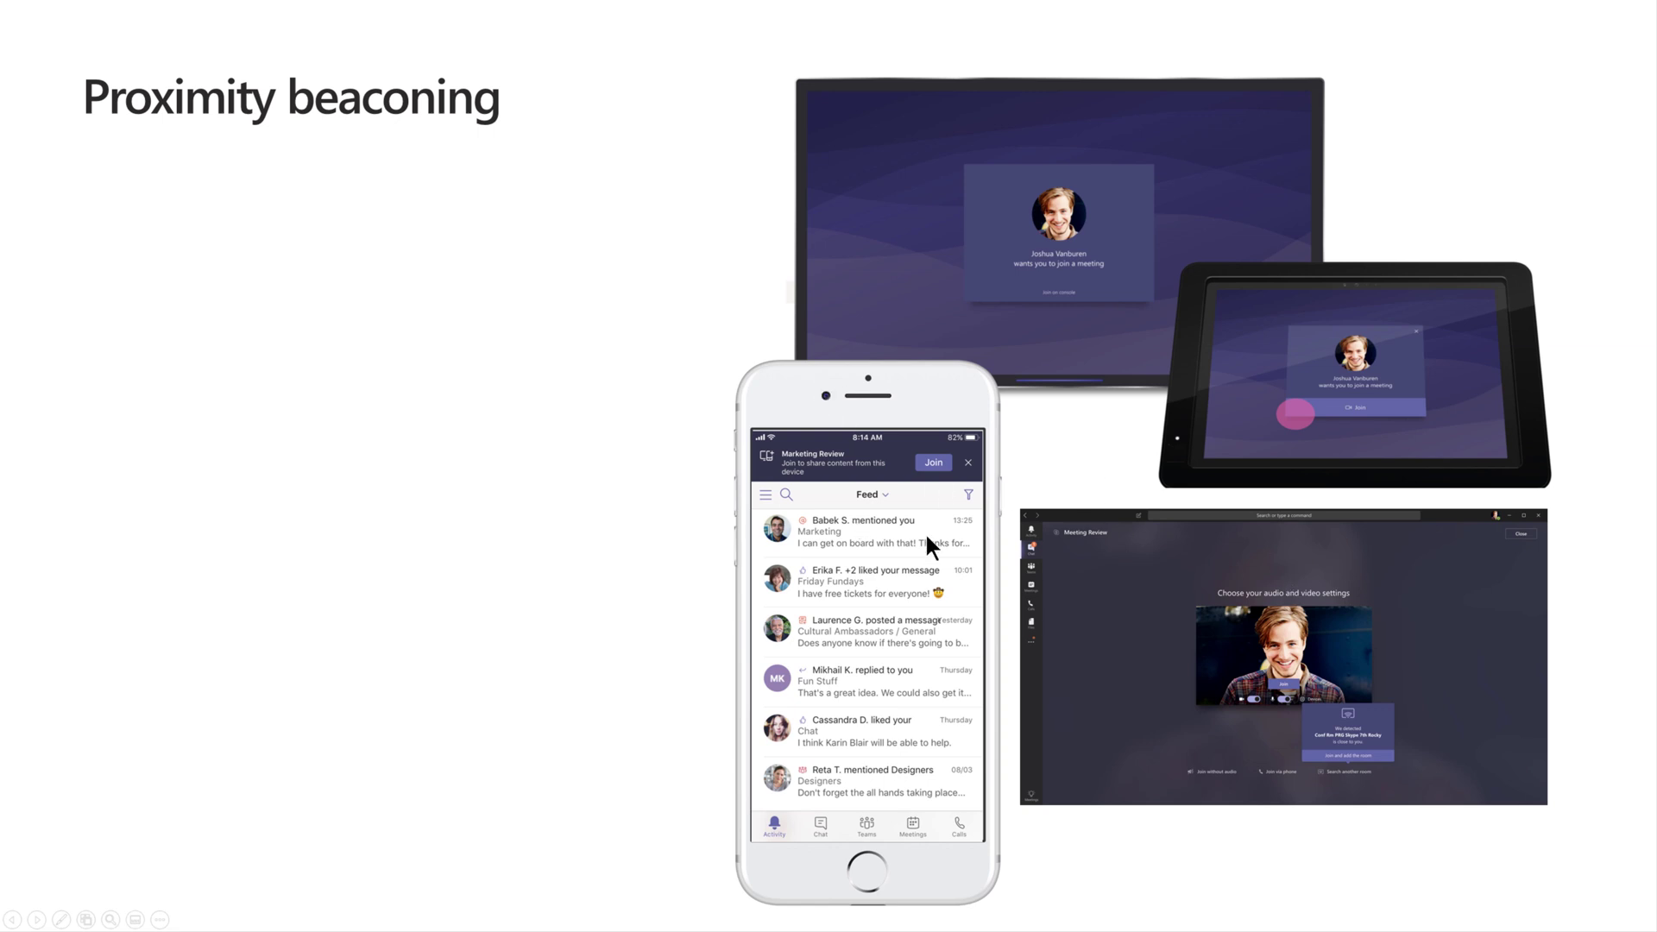
pyautogui.moveTo(1339, 706)
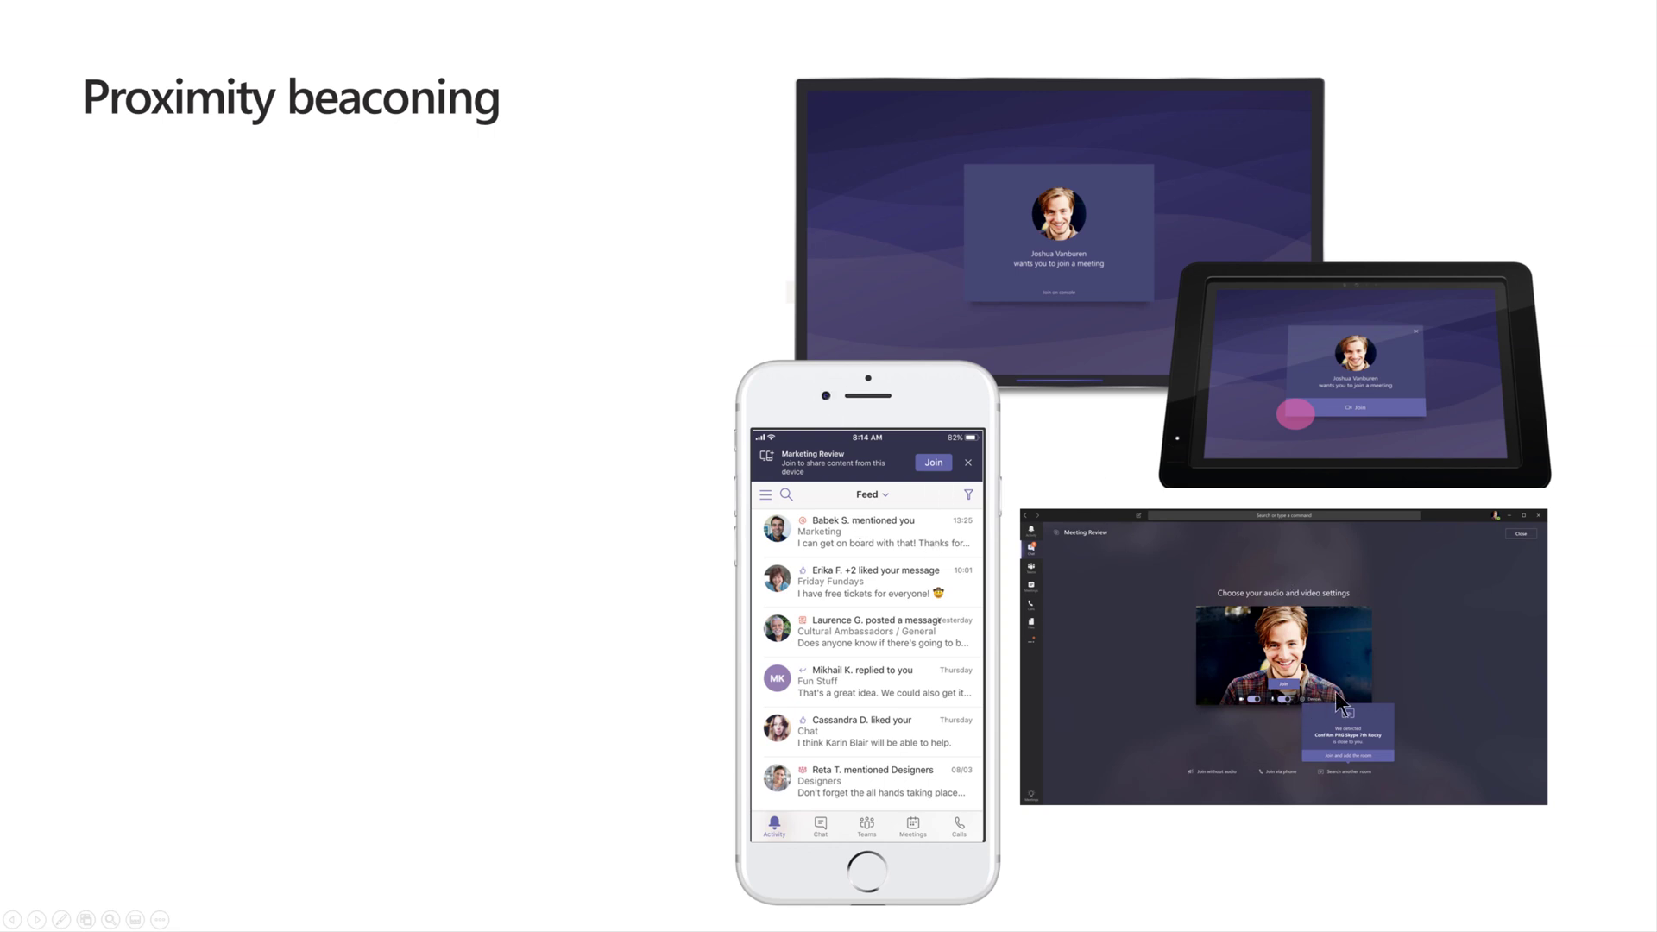
pyautogui.moveTo(1374, 729)
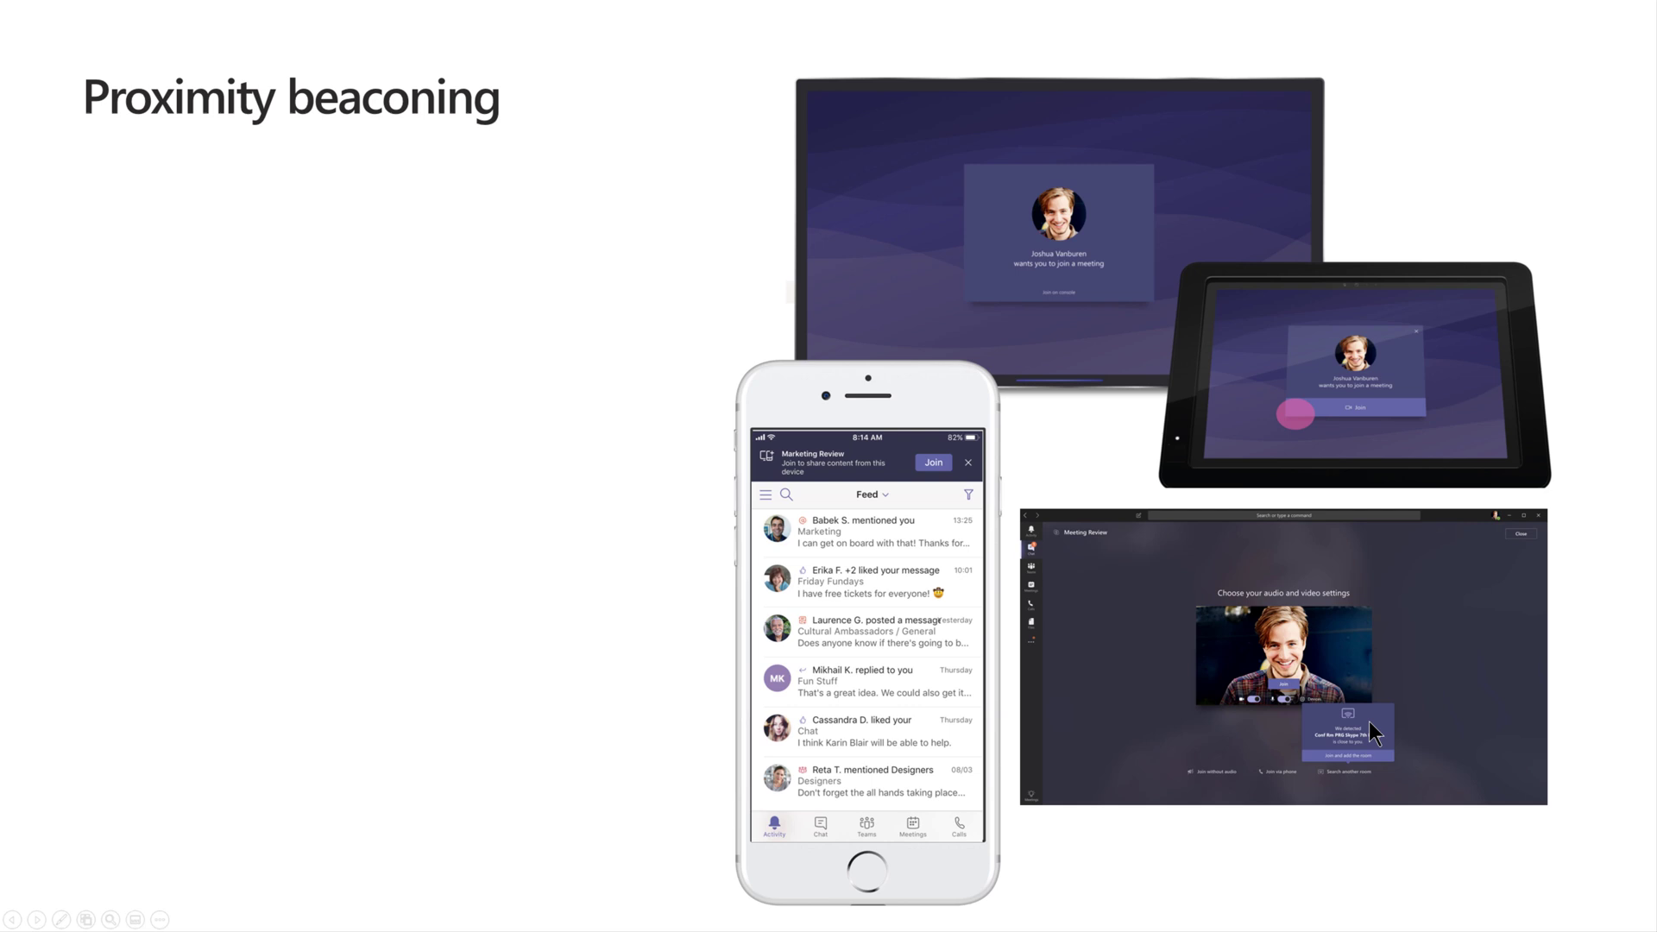
pyautogui.moveTo(1391, 718)
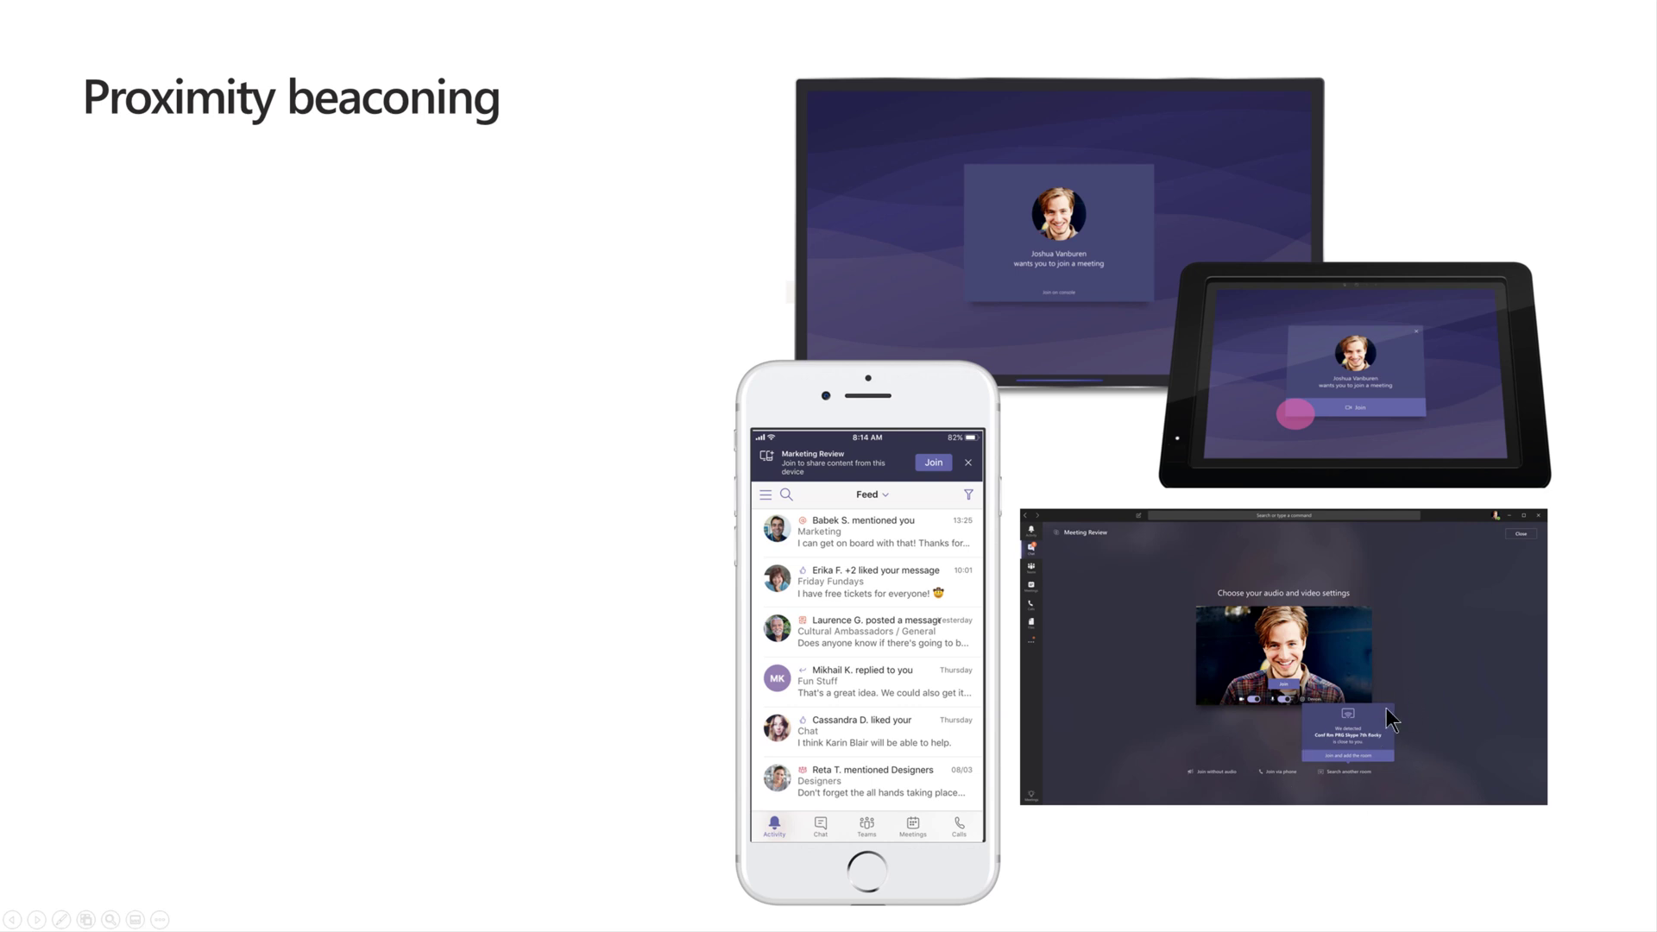
pyautogui.moveTo(1329, 766)
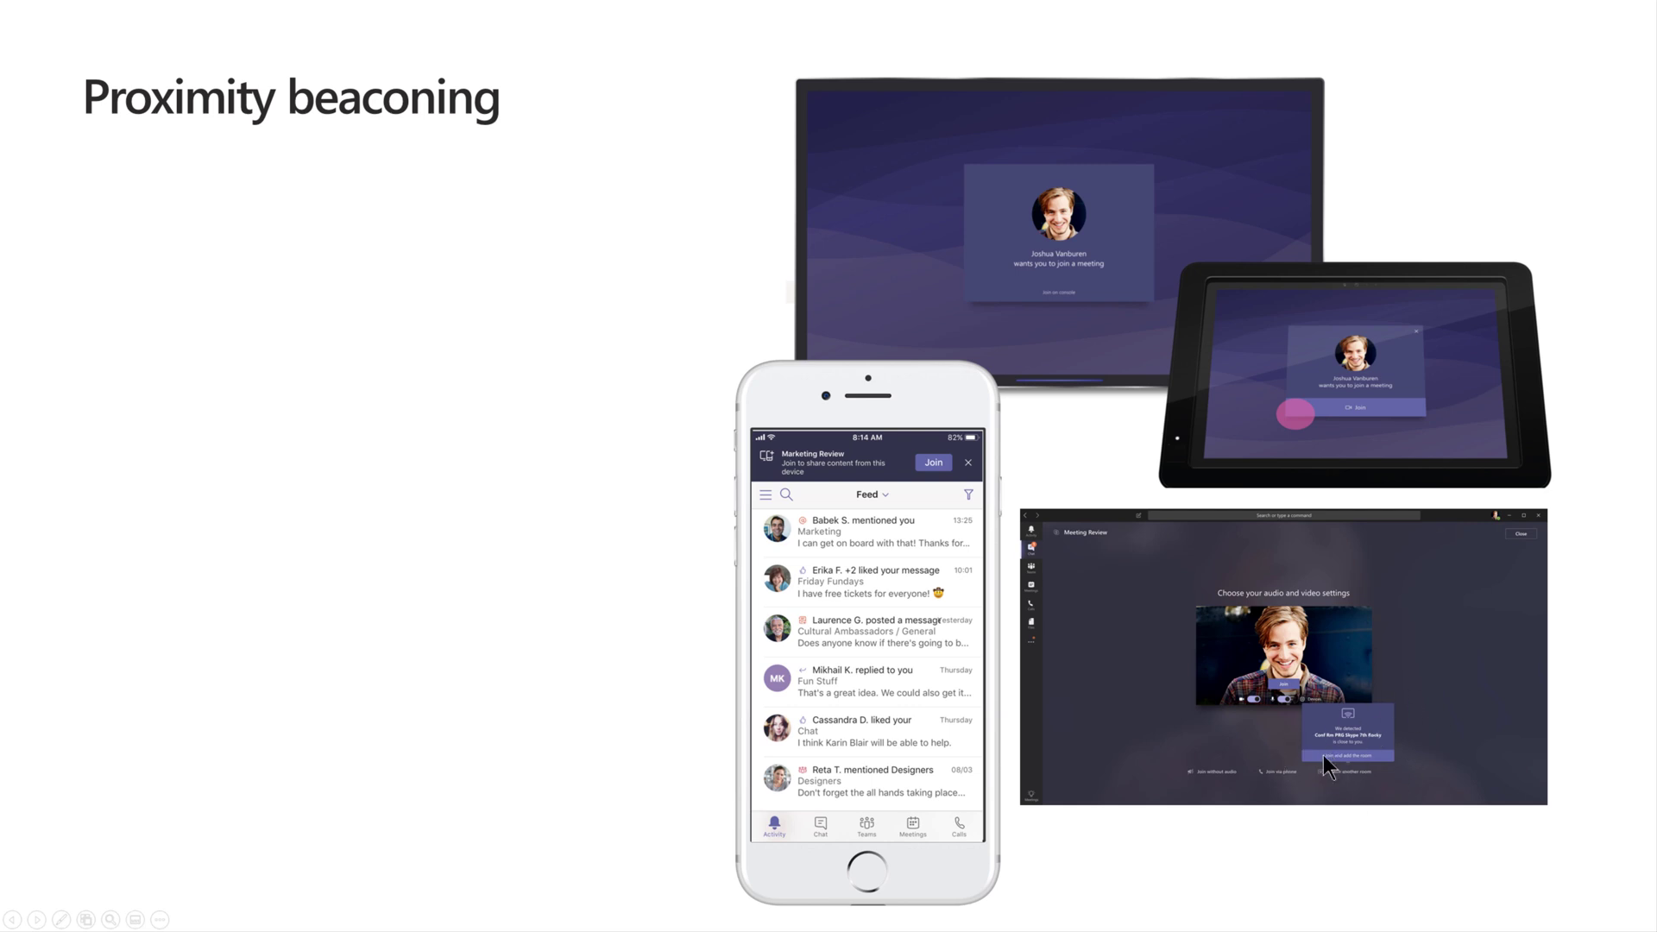
pyautogui.moveTo(1217, 735)
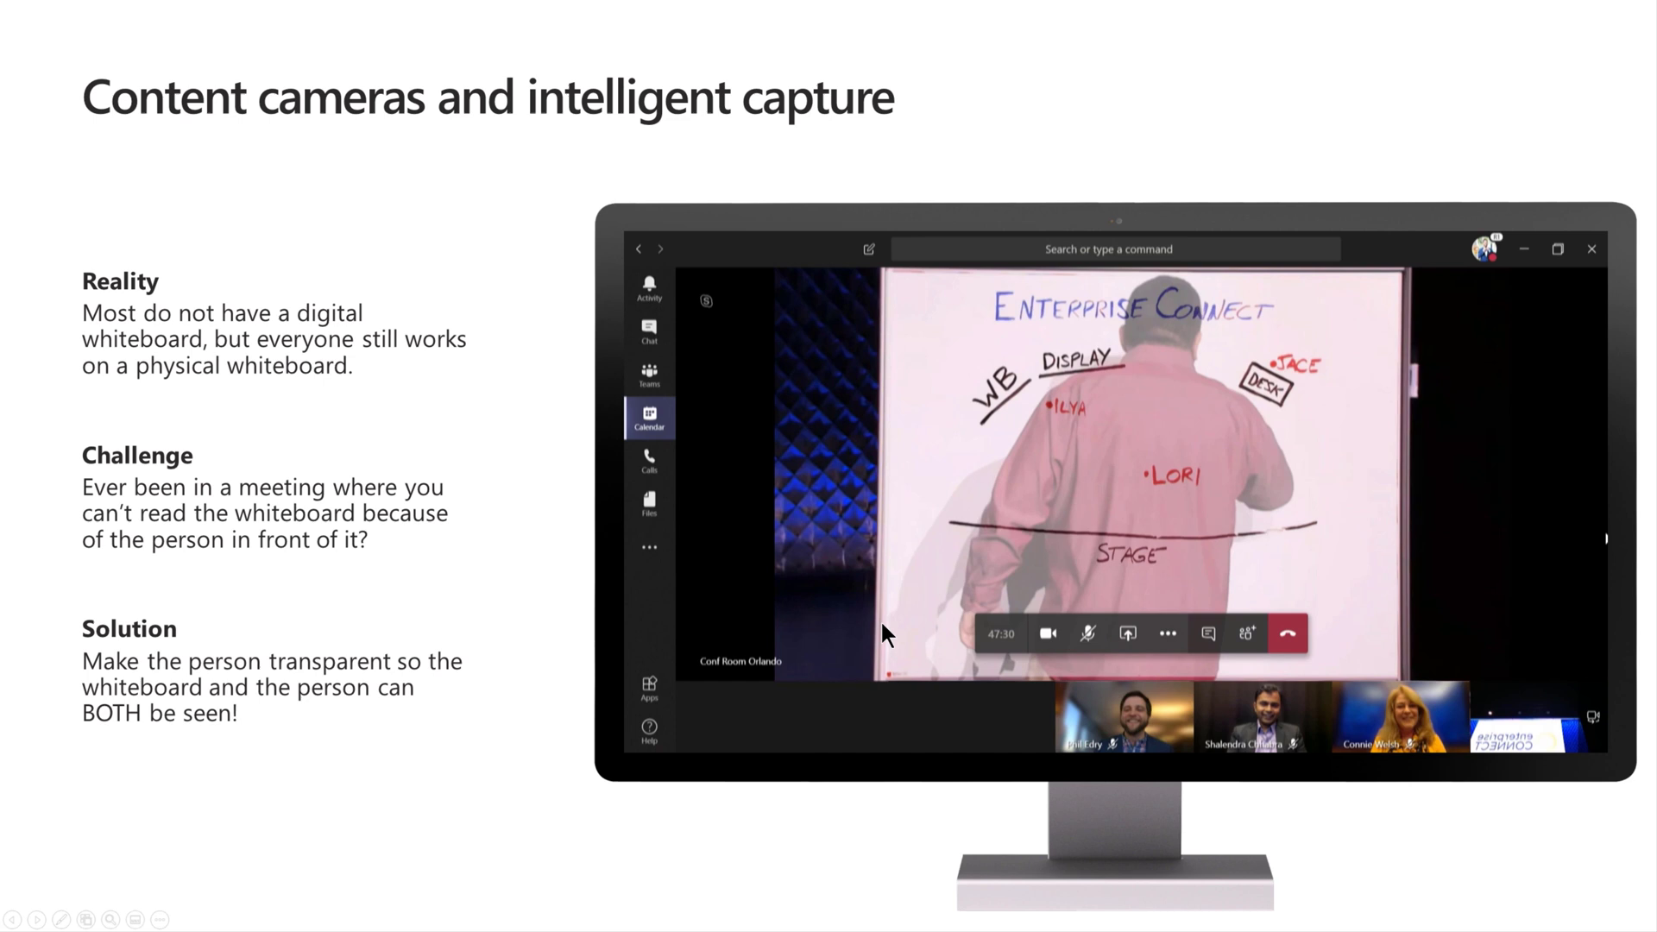
pyautogui.moveTo(1159, 535)
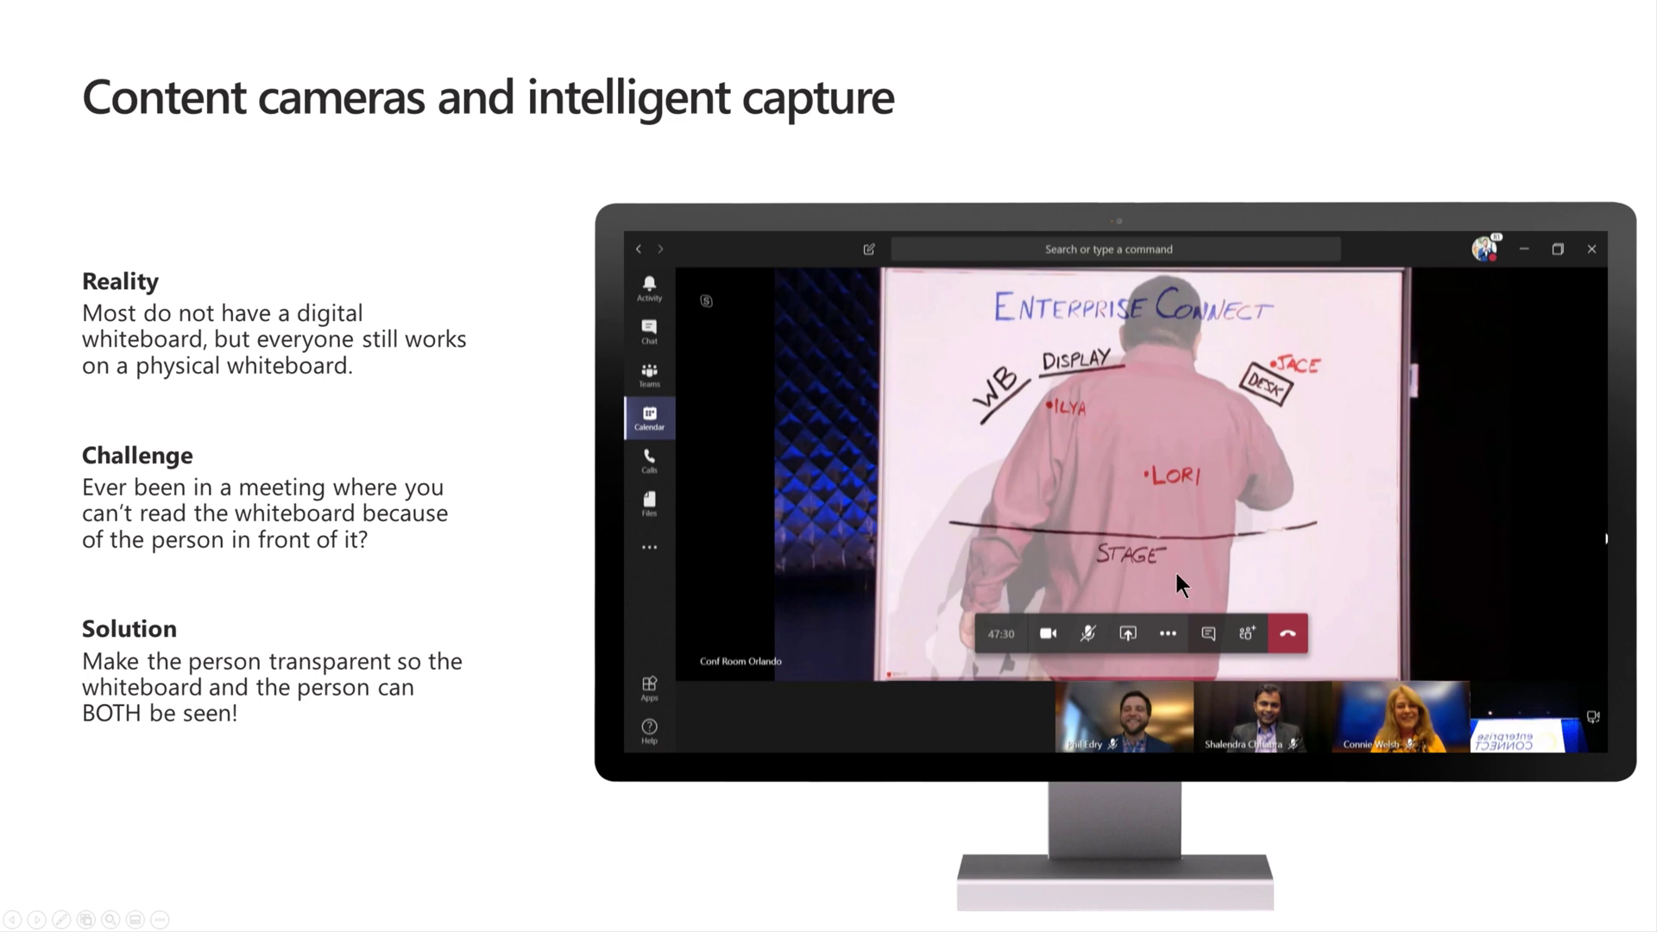
pyautogui.moveTo(987, 414)
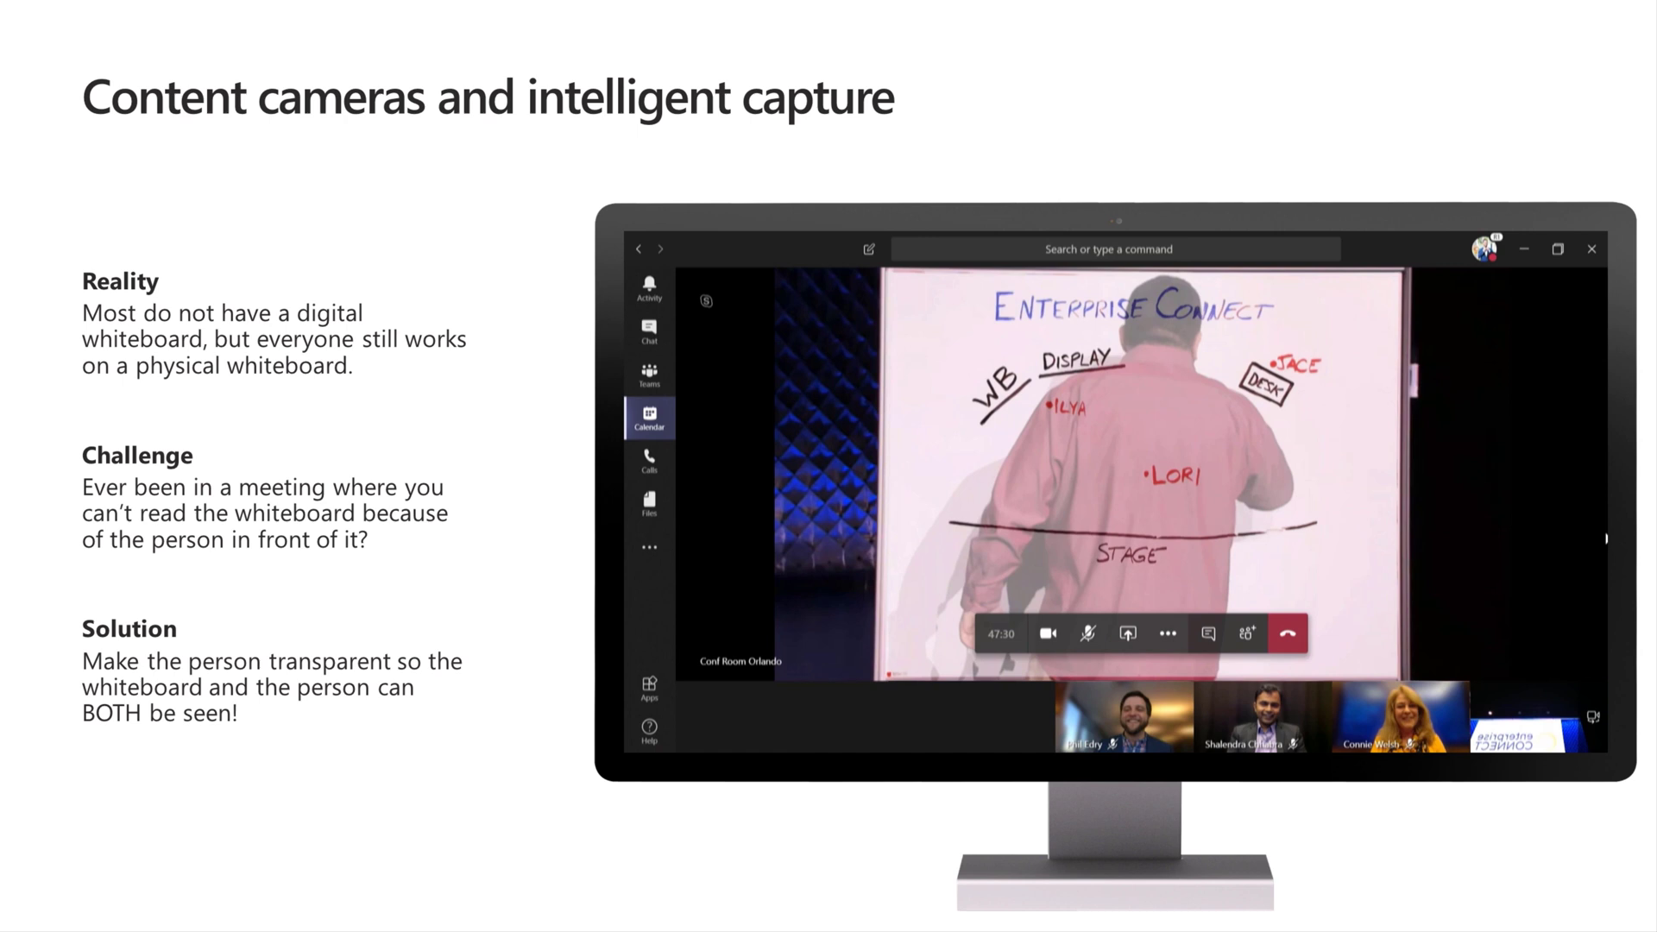
# - Advance the slideshow to the Device management slide
pyautogui.press('Right')
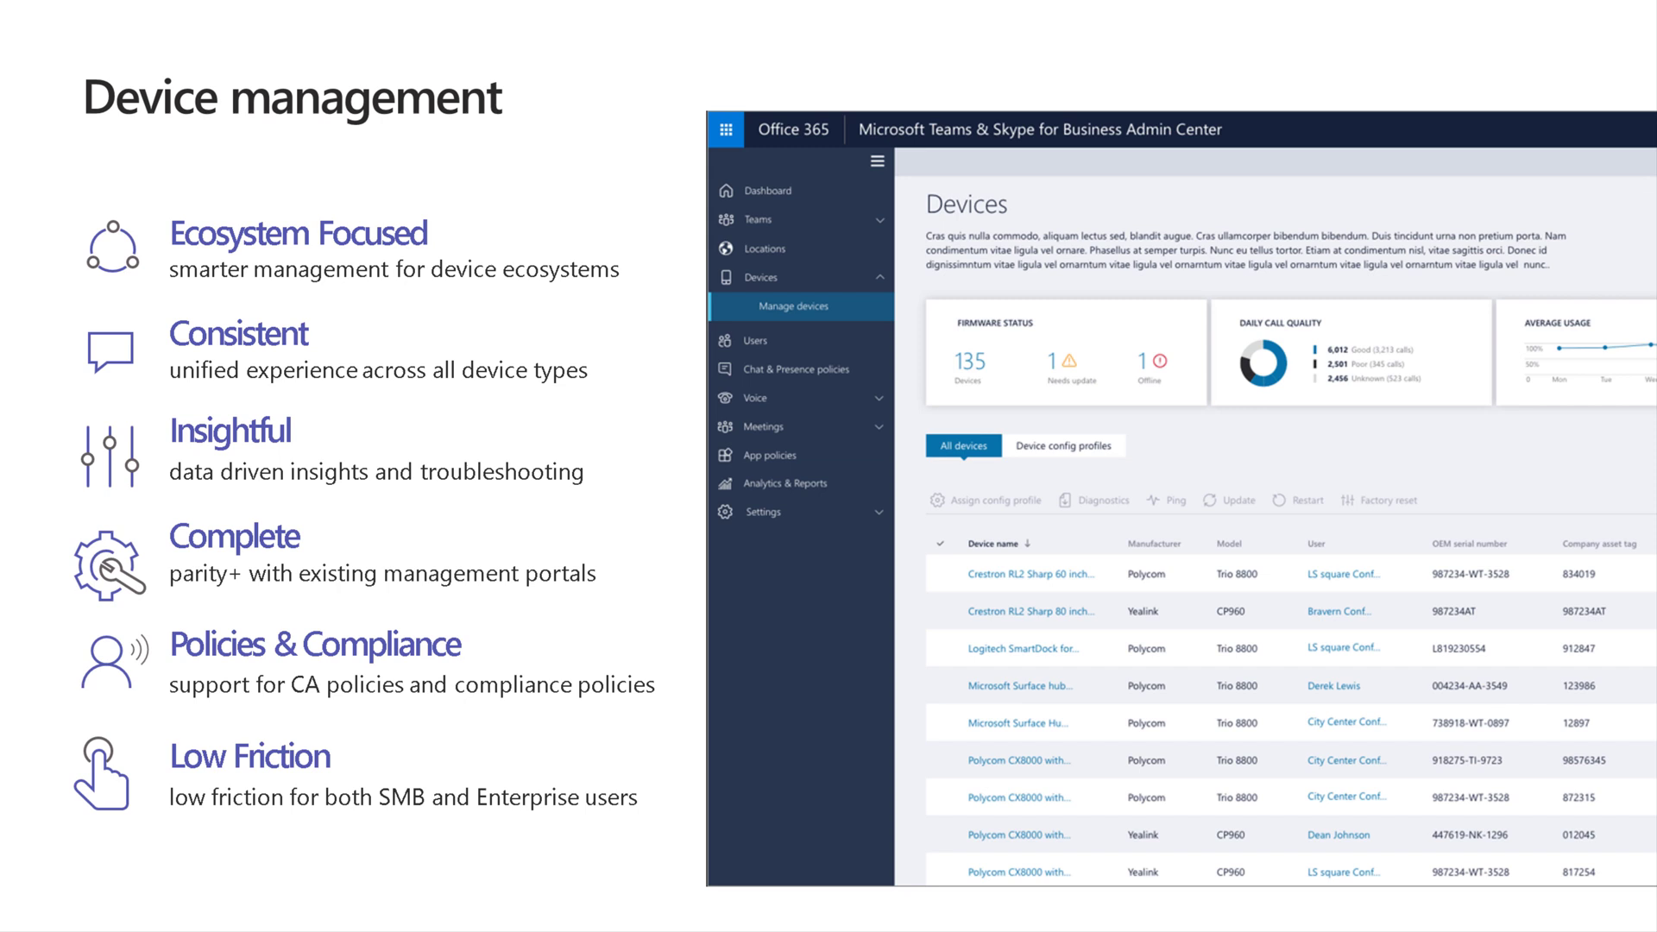
pyautogui.moveTo(1131, 663)
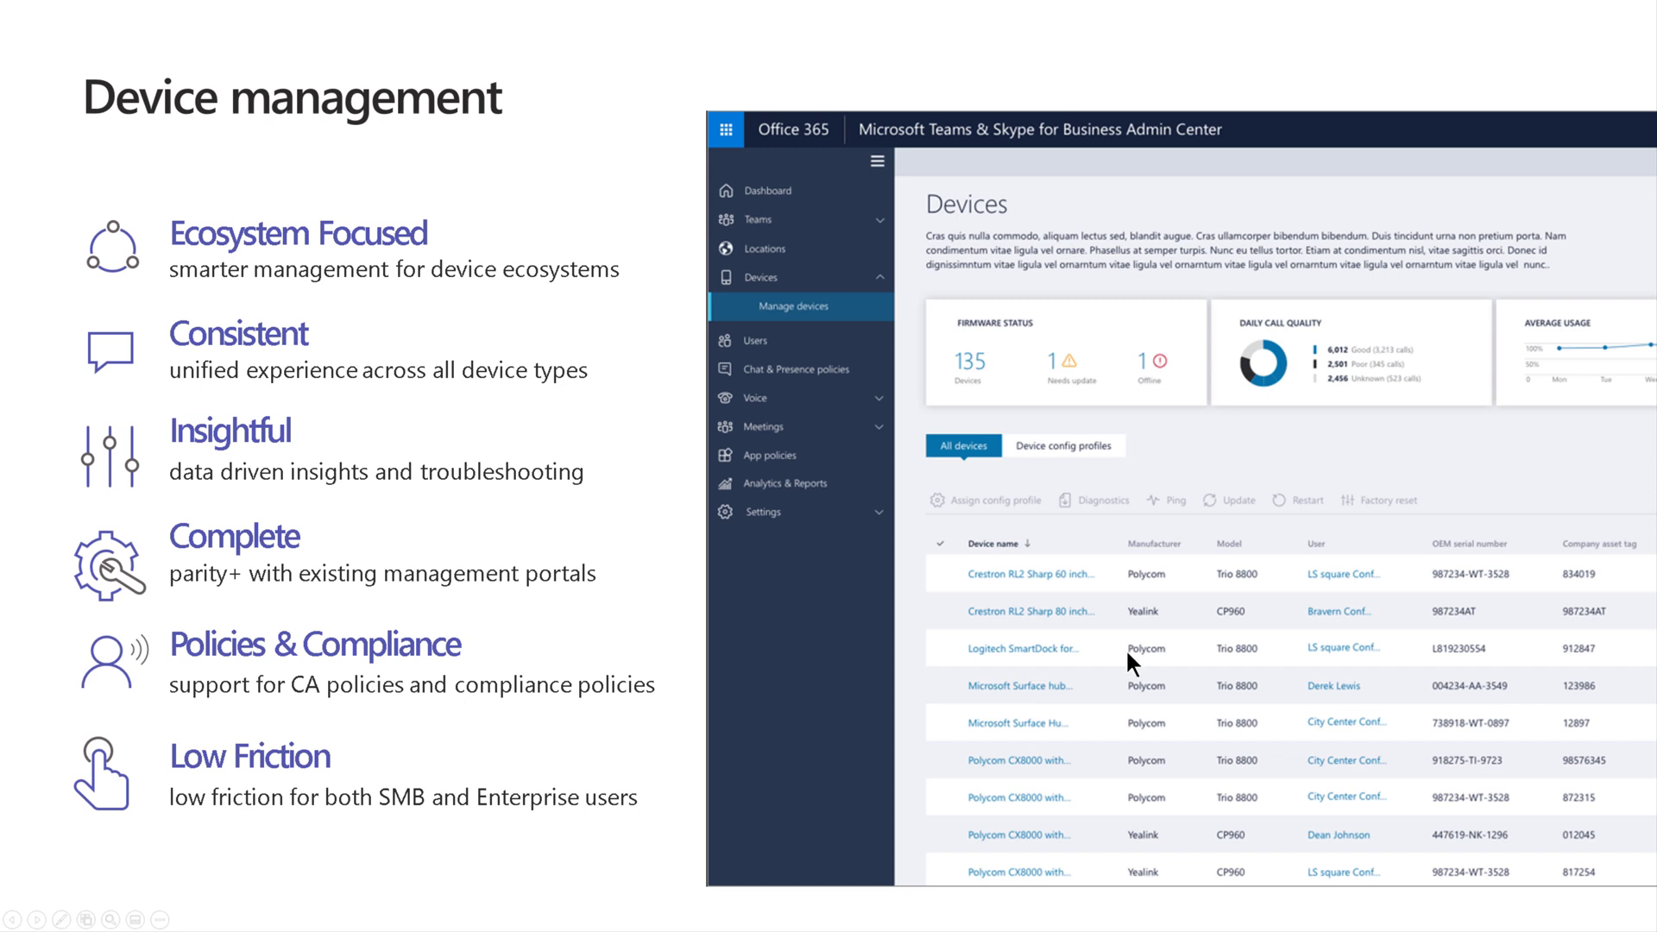